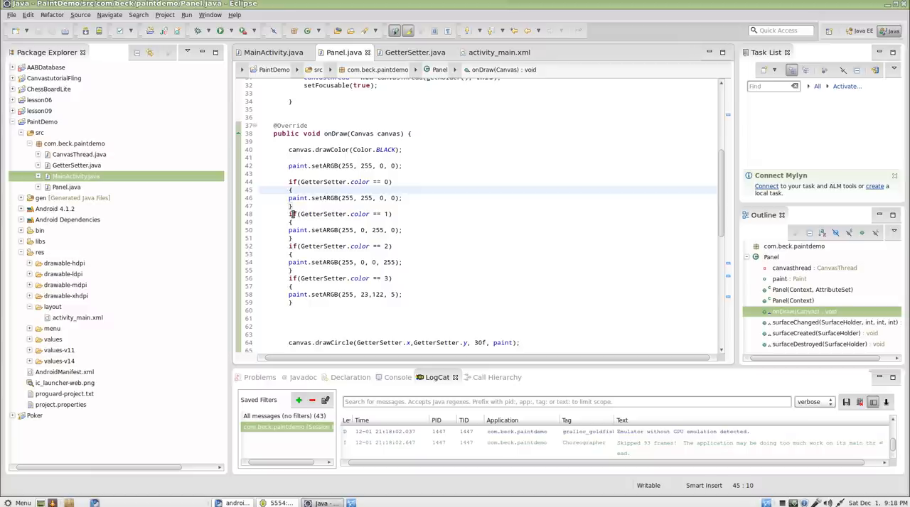
Check the running app's colour-changing, falling circle in the emulator, then bring up activity_main.xml
{"action": "left_click", "coordinate": [291, 191]}
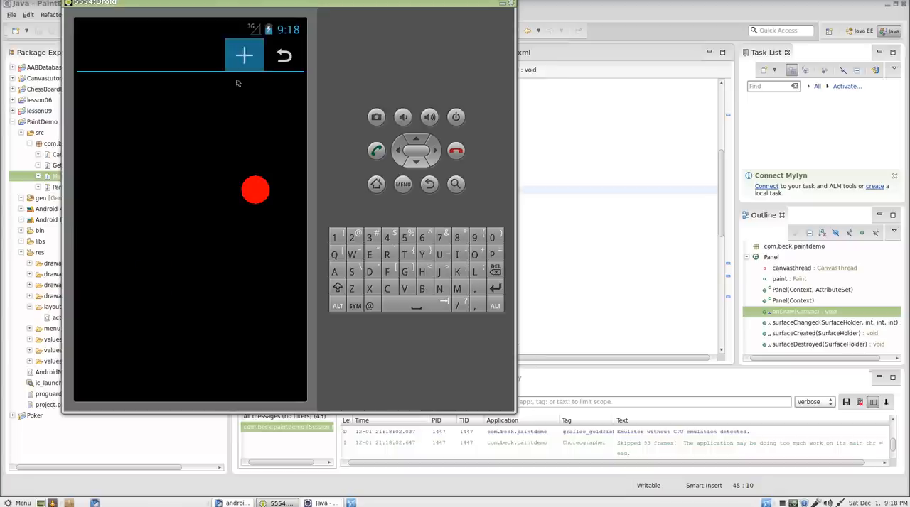
{"action": "left_click", "coordinate": [244, 56]}
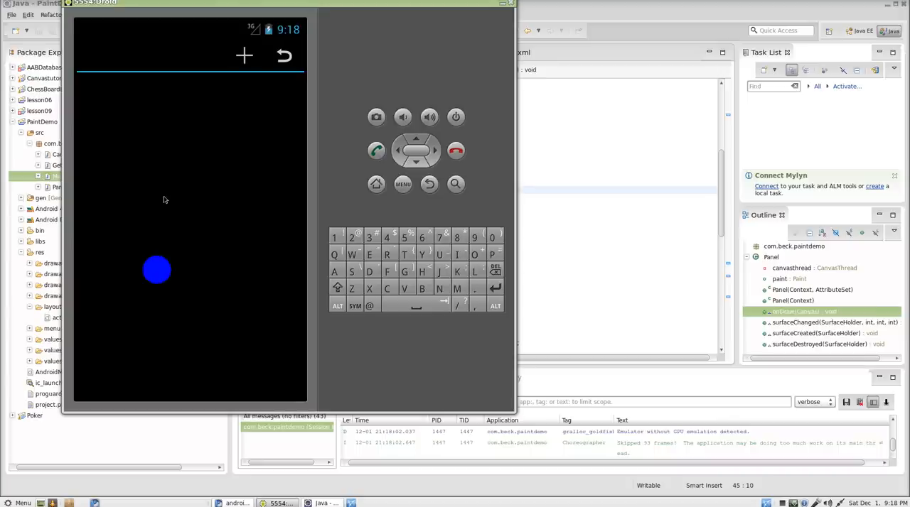
{"action": "left_click_drag", "start_coordinate": [156, 270], "coordinate": [164, 199]}
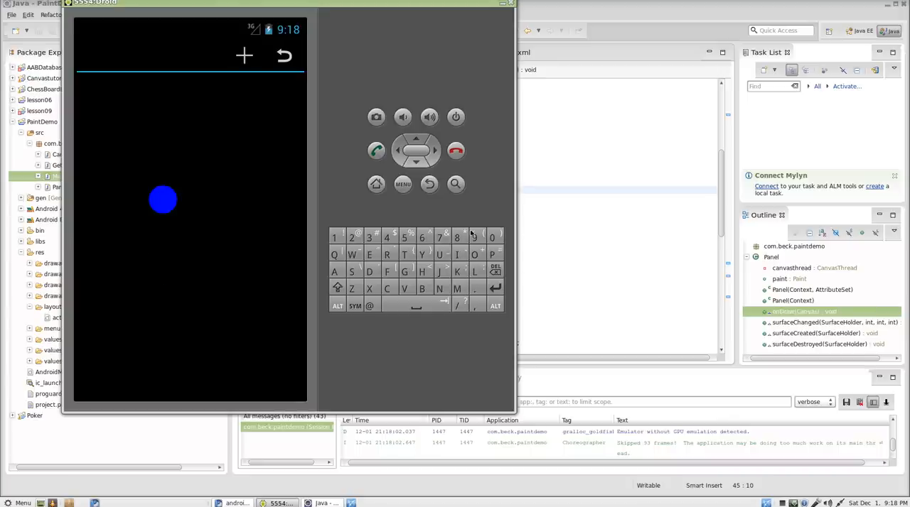
{"action": "mouse_move", "coordinate": [222, 304]}
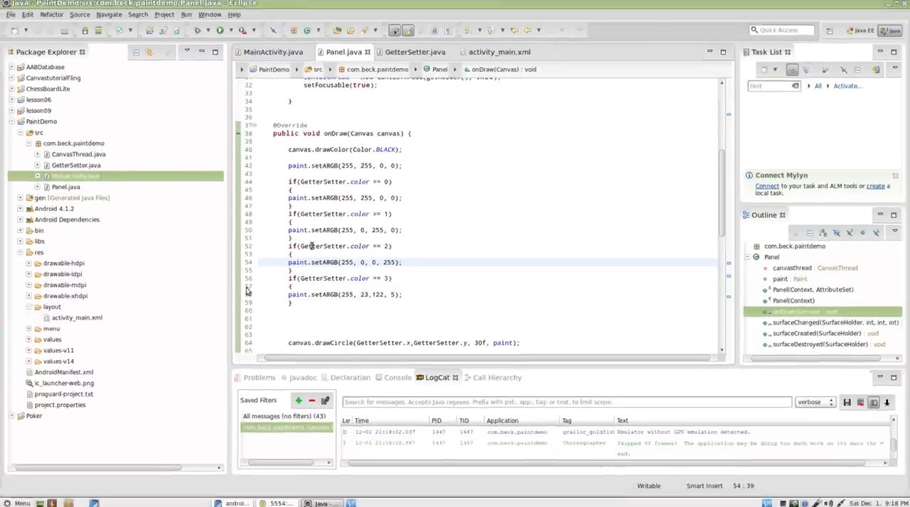
{"action": "left_click", "coordinate": [498, 52]}
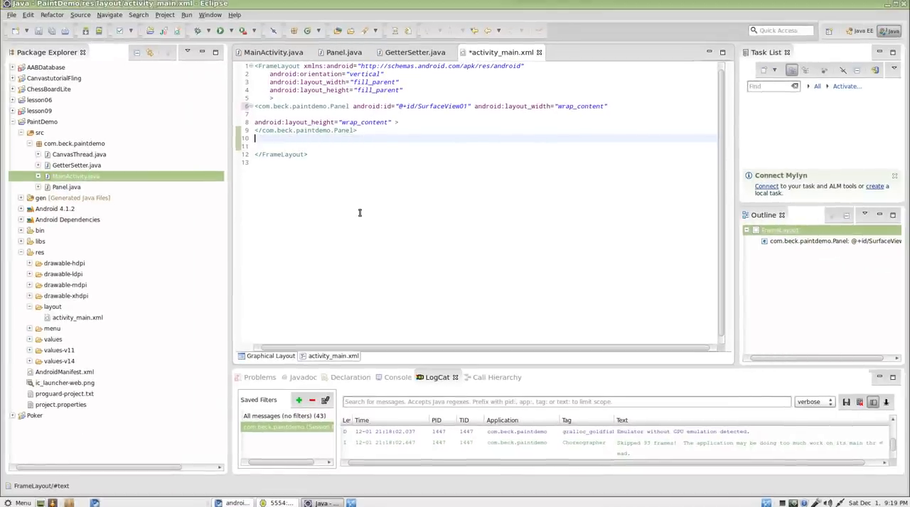
In the graphical layout, give the new button bottom layout gravity via Other Properties
{"action": "left_click", "coordinate": [270, 356]}
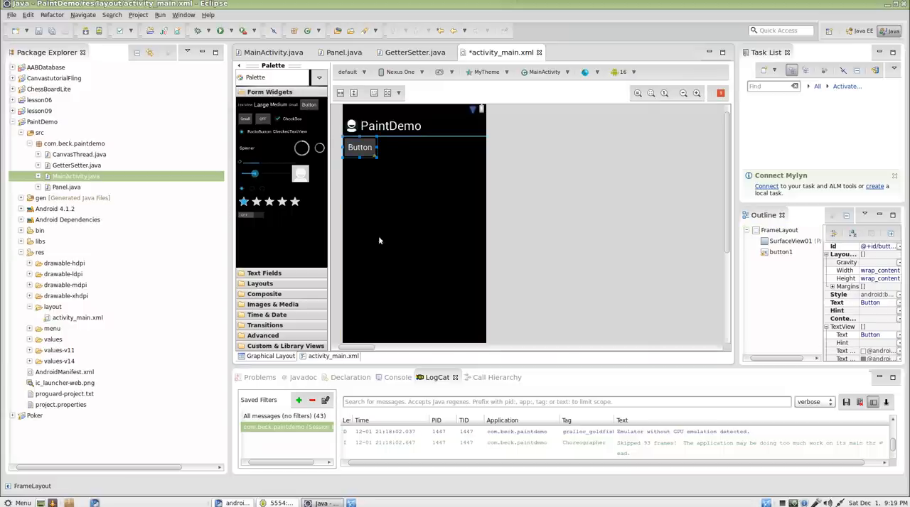
{"action": "right_click", "coordinate": [360, 148]}
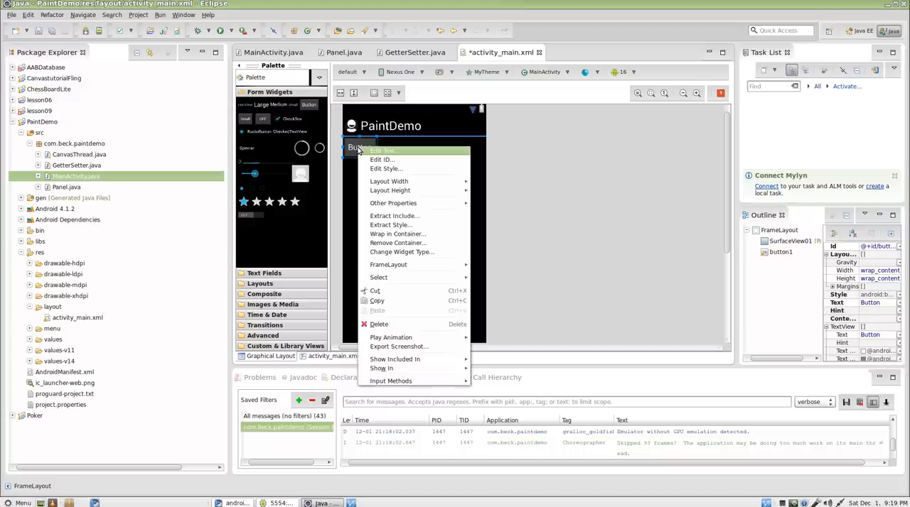
{"action": "mouse_move", "coordinate": [386, 159]}
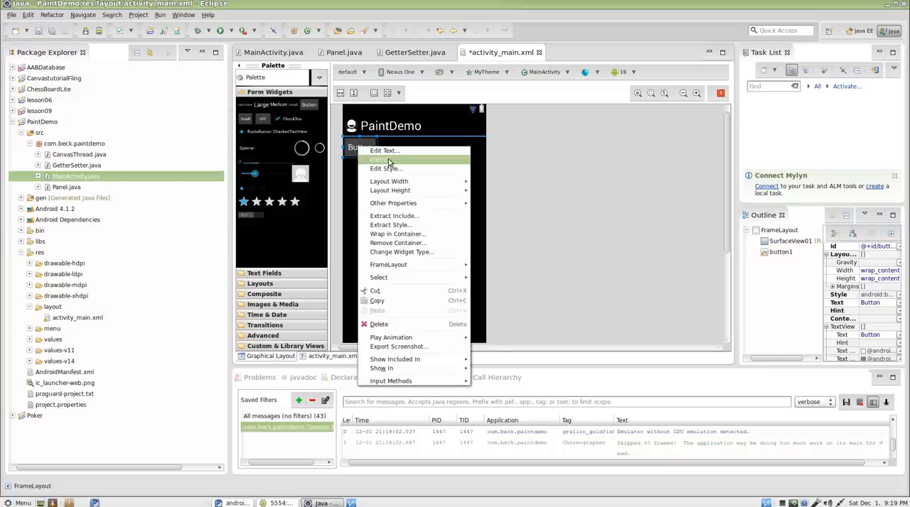
{"action": "mouse_move", "coordinate": [392, 202]}
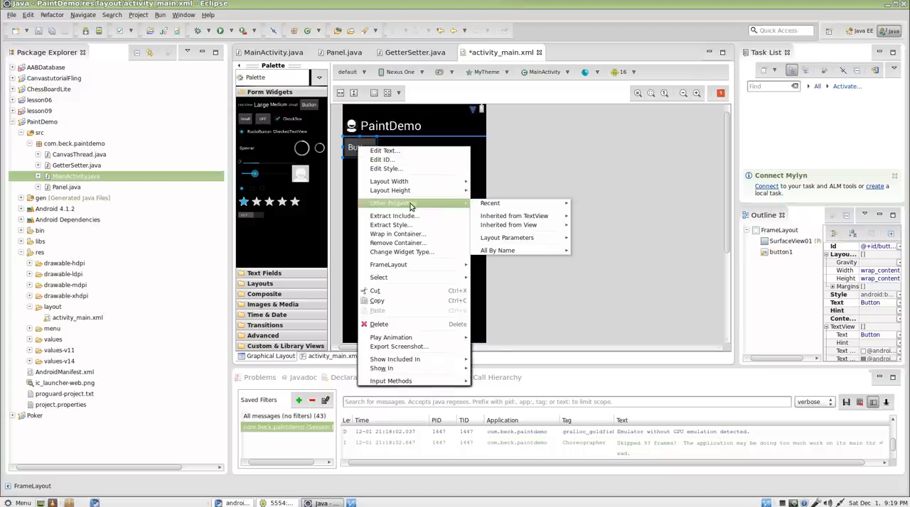
{"action": "mouse_move", "coordinate": [441, 211]}
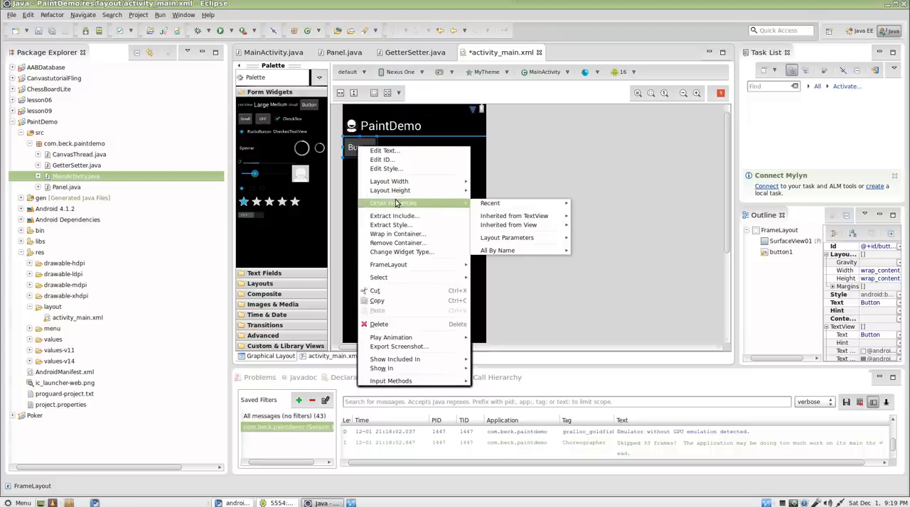
{"action": "mouse_move", "coordinate": [506, 237]}
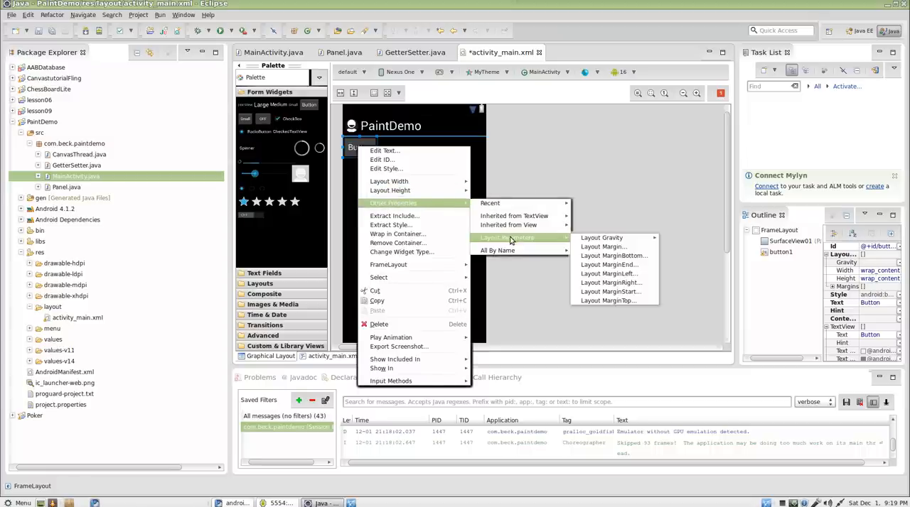
{"action": "left_click", "coordinate": [602, 237]}
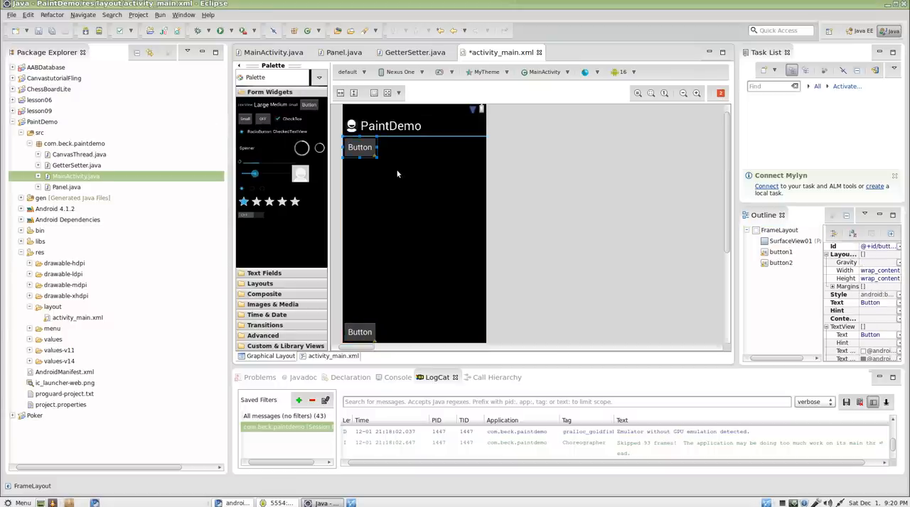
Set the top button's layout gravity to bottom too and view button2's XML source
{"action": "right_click", "coordinate": [359, 148]}
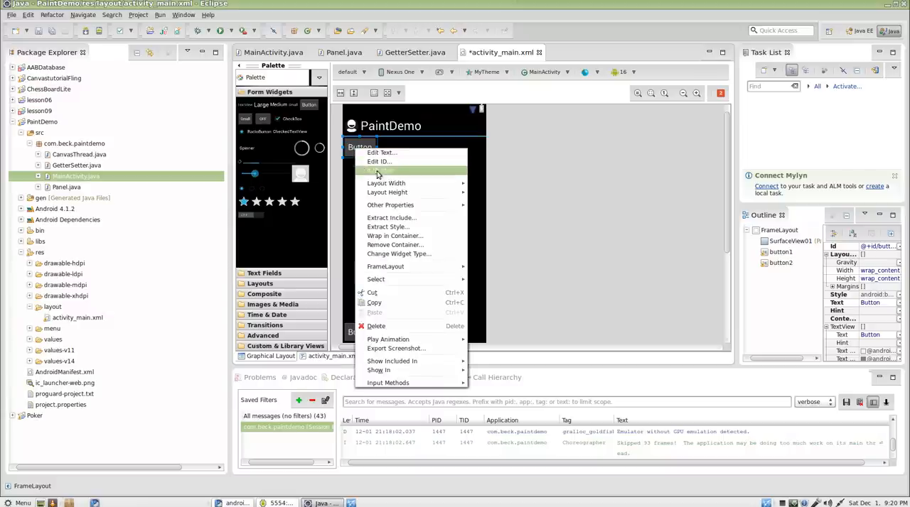
{"action": "mouse_move", "coordinate": [387, 194]}
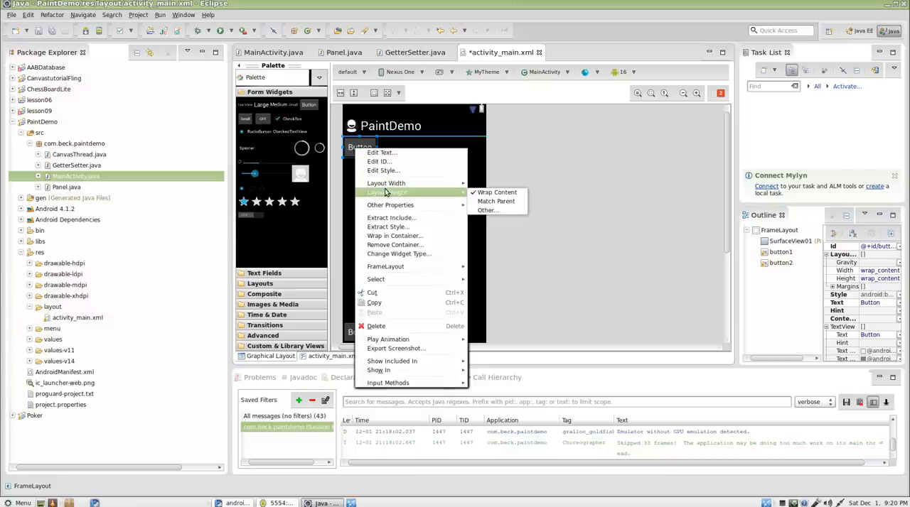
{"action": "mouse_move", "coordinate": [389, 205]}
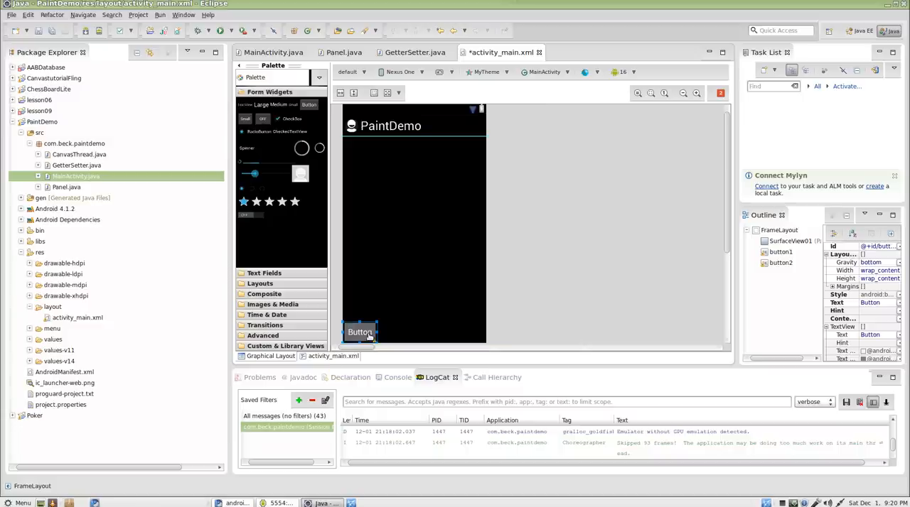
{"action": "left_click", "coordinate": [332, 355]}
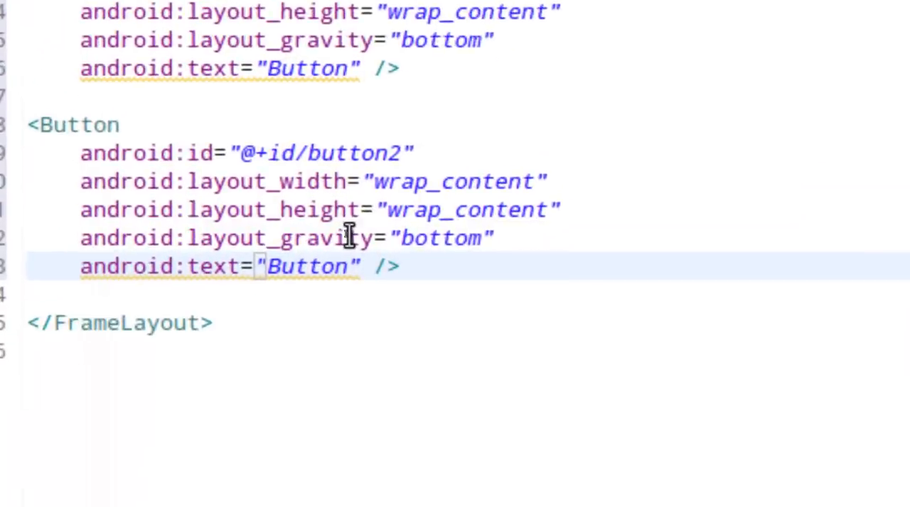
{"action": "type", "text": "/"}
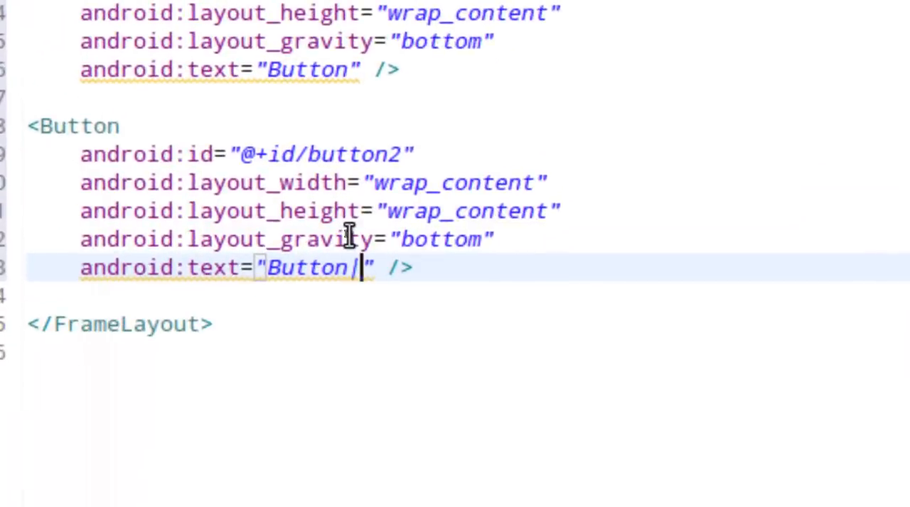
{"action": "type", "text": "right"}
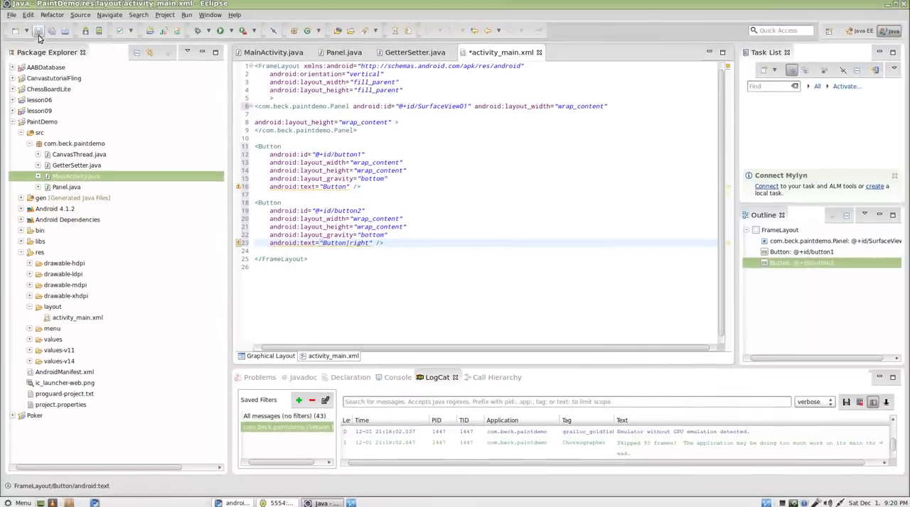
{"action": "left_click", "coordinate": [270, 356]}
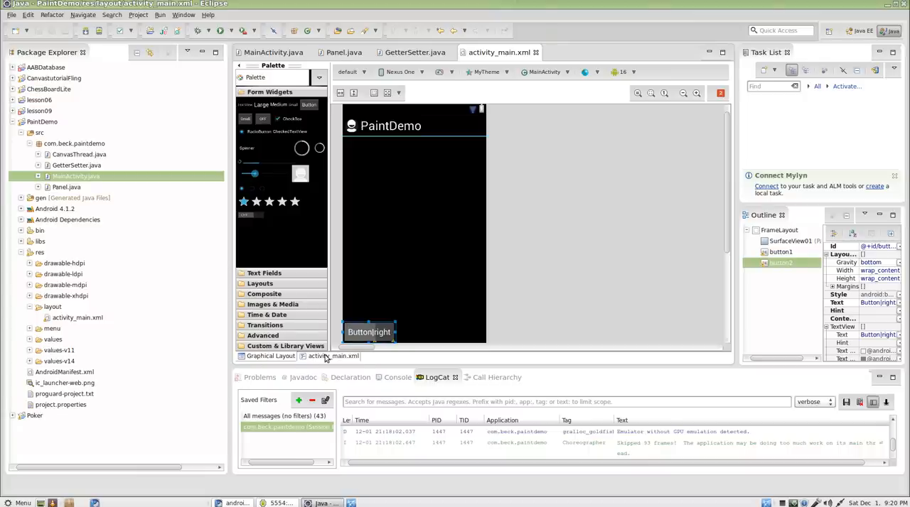
{"action": "left_click", "coordinate": [333, 355]}
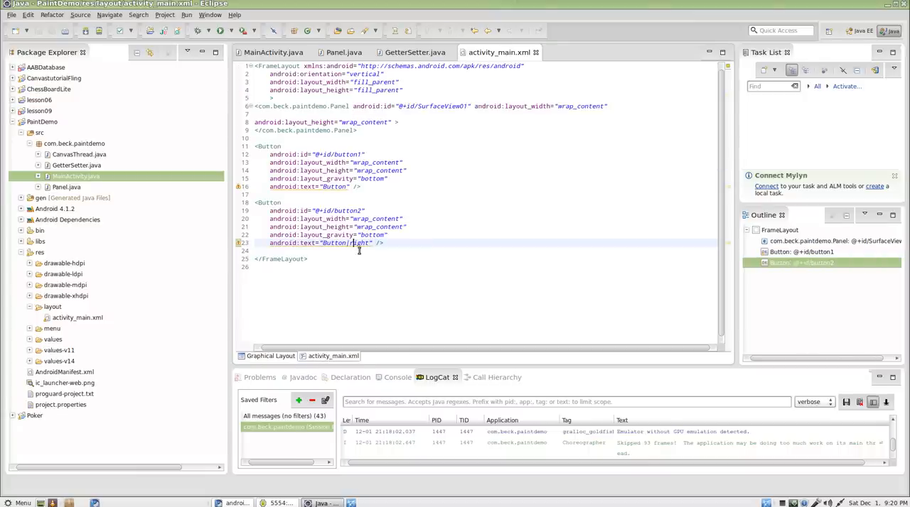
{"action": "type", "text": "Right"}
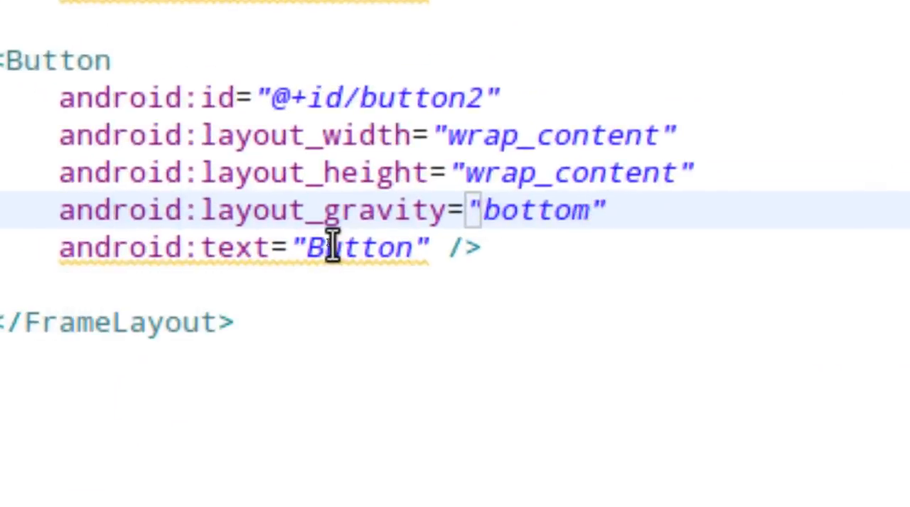
Change button2's layout gravity to bottom|right and preview it in the bottom-right corner
{"action": "left_click", "coordinate": [595, 210]}
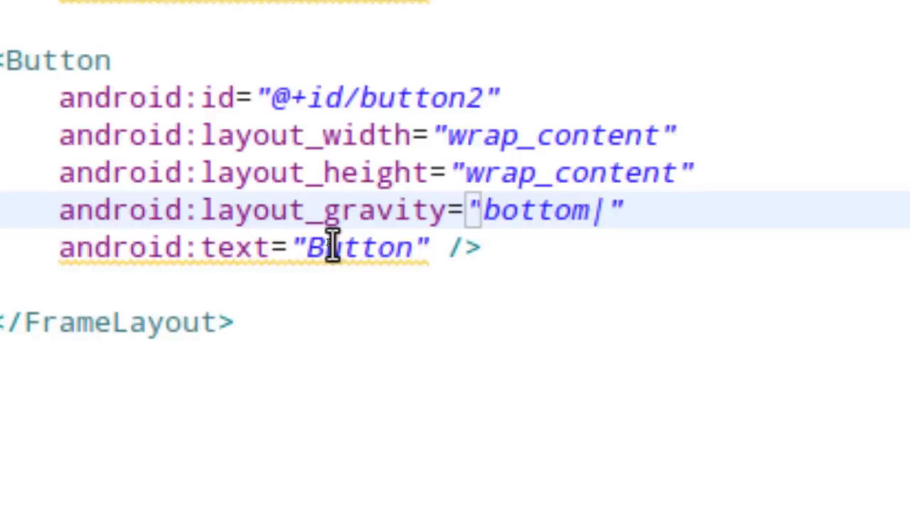
{"action": "type", "text": "r"}
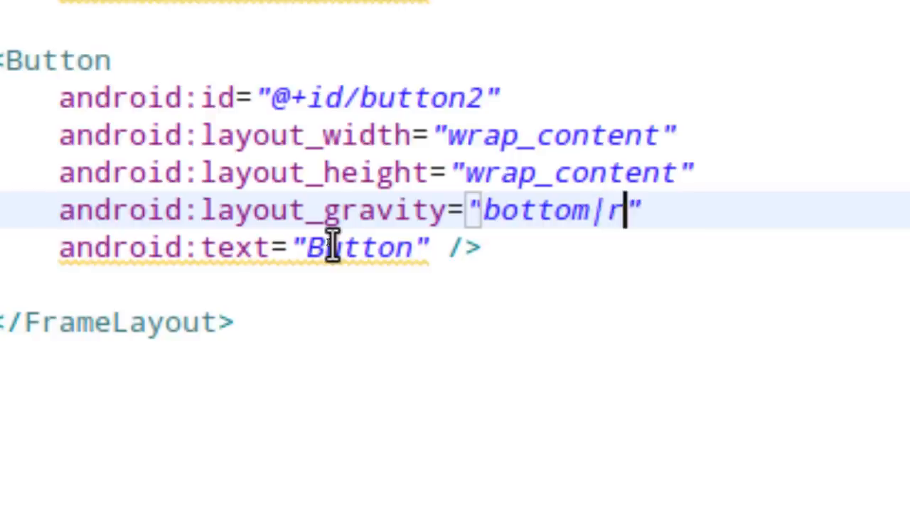
{"action": "type", "text": "ight"}
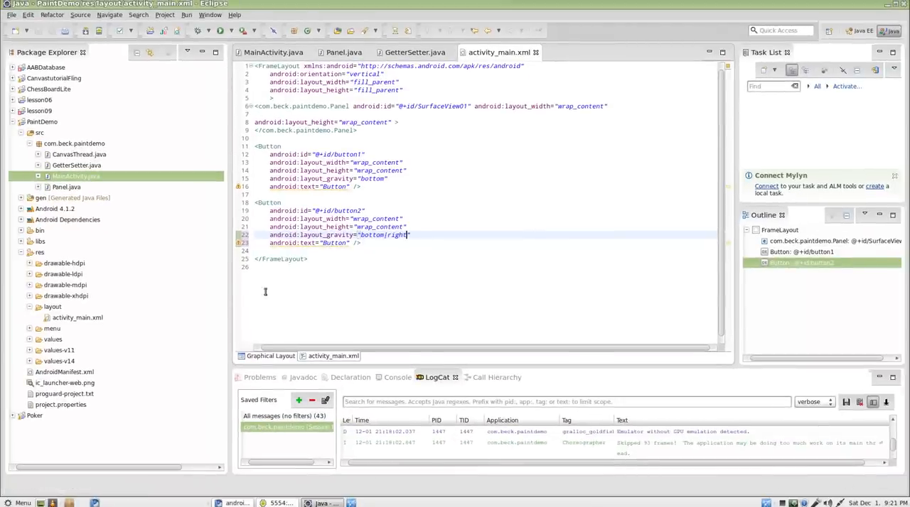
{"action": "left_click", "coordinate": [271, 355]}
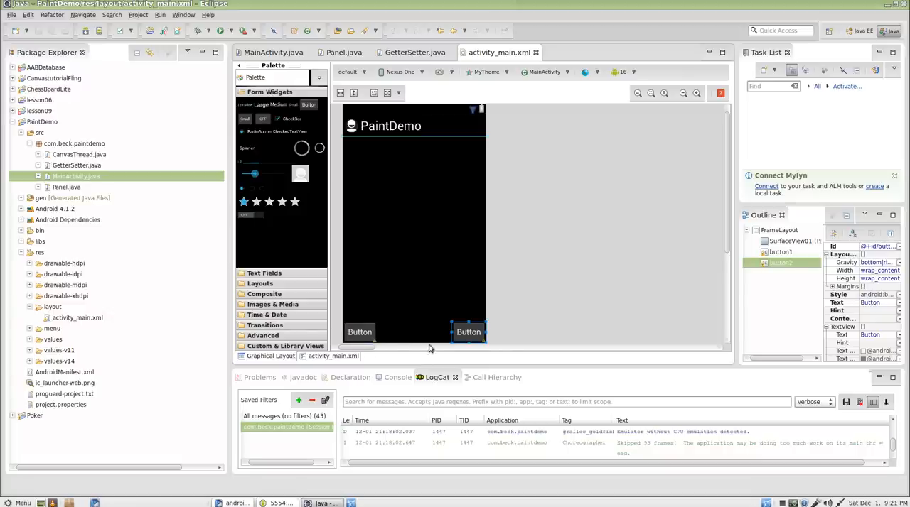
{"action": "mouse_move", "coordinate": [435, 346]}
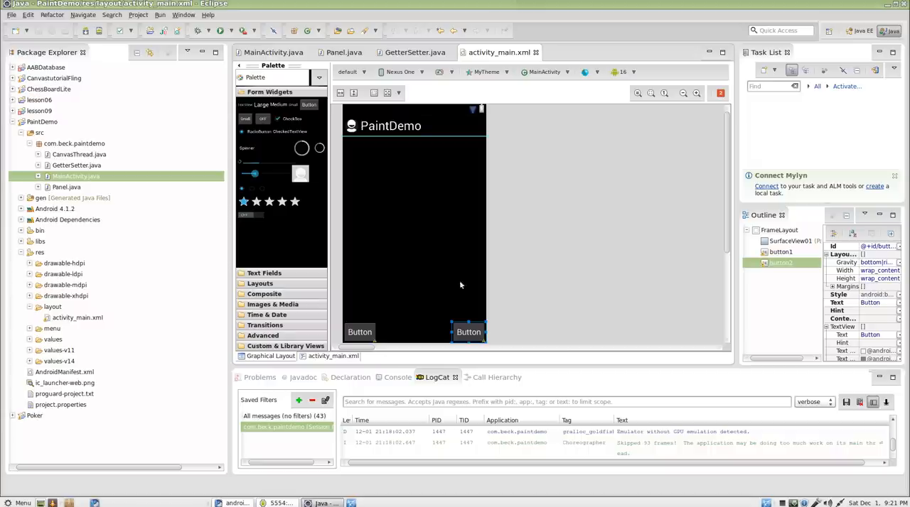
{"action": "mouse_move", "coordinate": [389, 342]}
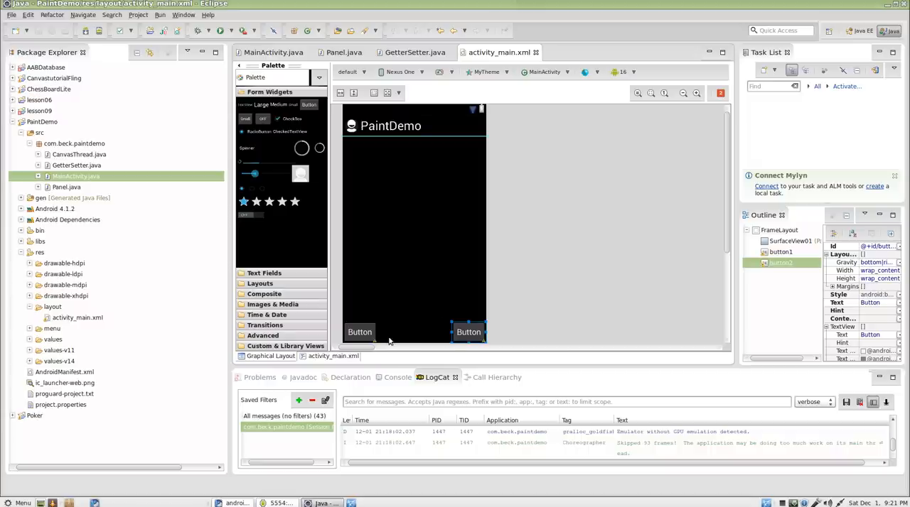
{"action": "mouse_move", "coordinate": [426, 234]}
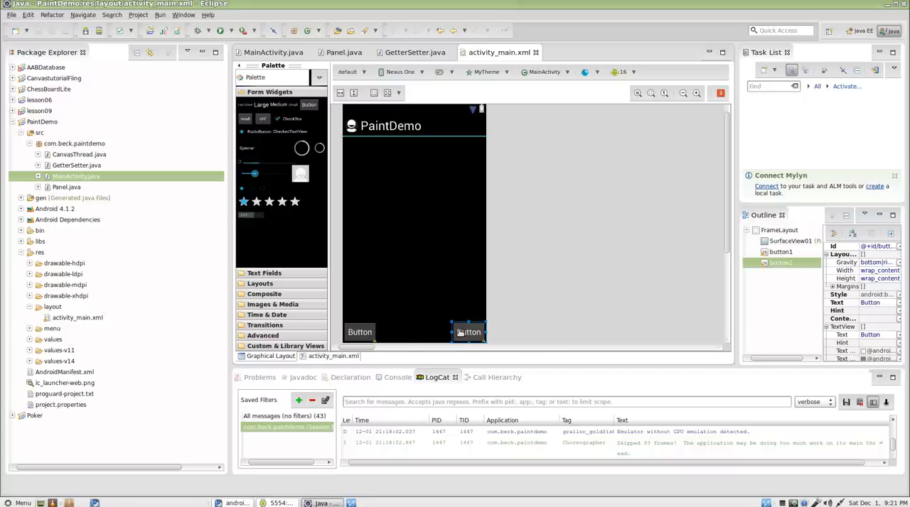
{"action": "mouse_move", "coordinate": [378, 178]}
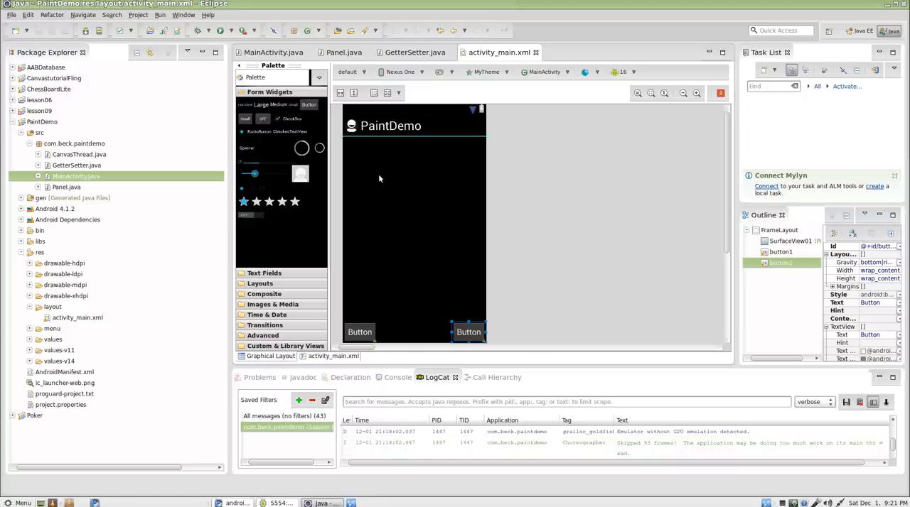
Copy the onClickListener sample from the Android Developers Button page and return to Eclipse
{"action": "left_click", "coordinate": [273, 51]}
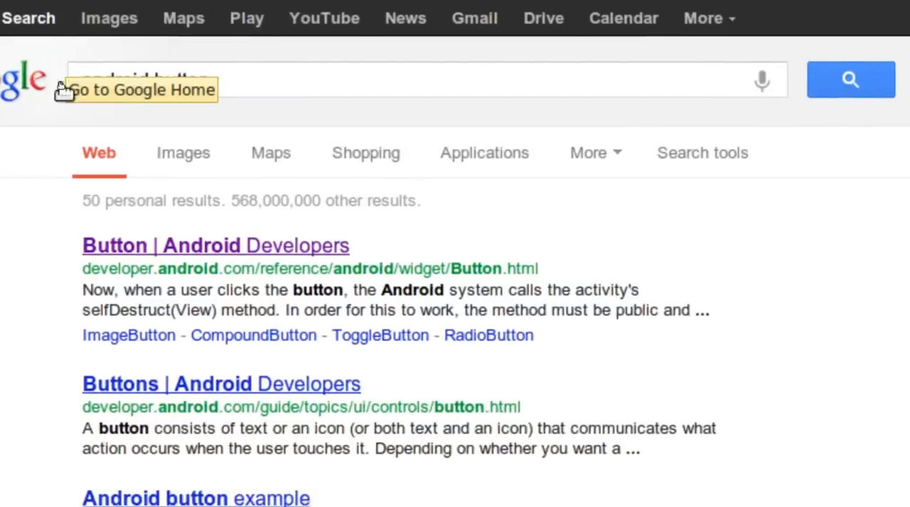
{"action": "scroll", "scroll_direction": "down", "scroll_amount": 3}
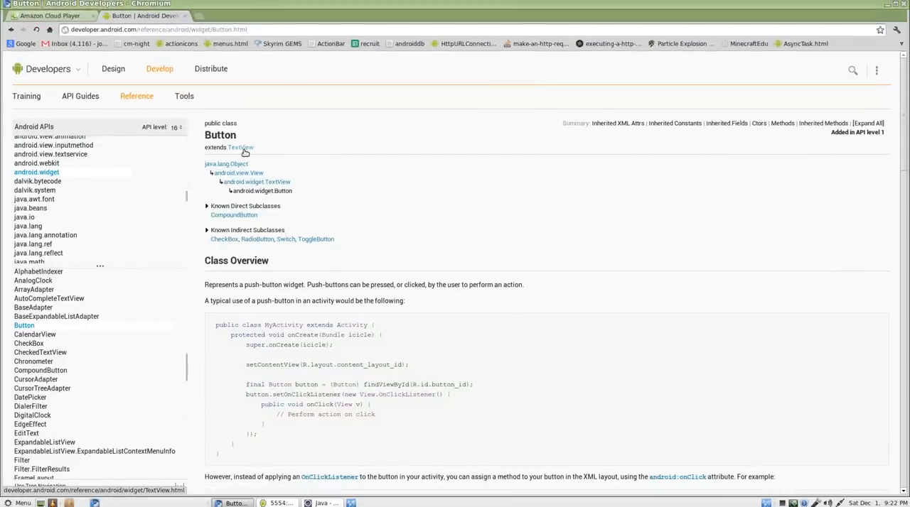
{"action": "scroll", "scroll_direction": "down", "scroll_amount": 3}
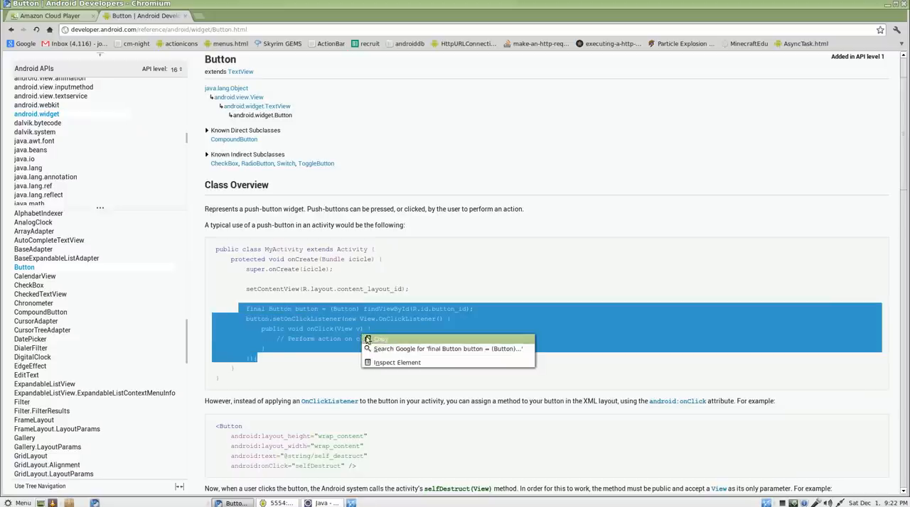
{"action": "left_click", "coordinate": [353, 458]}
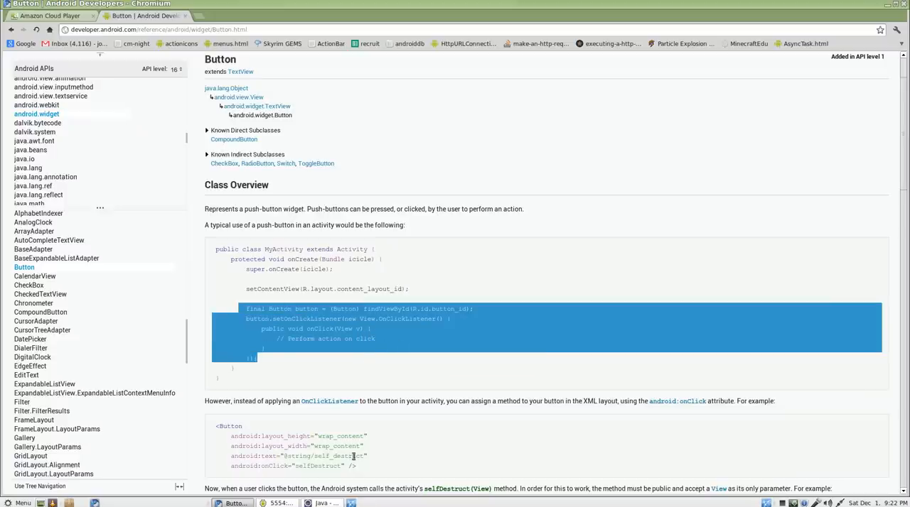
{"action": "left_click", "coordinate": [321, 503]}
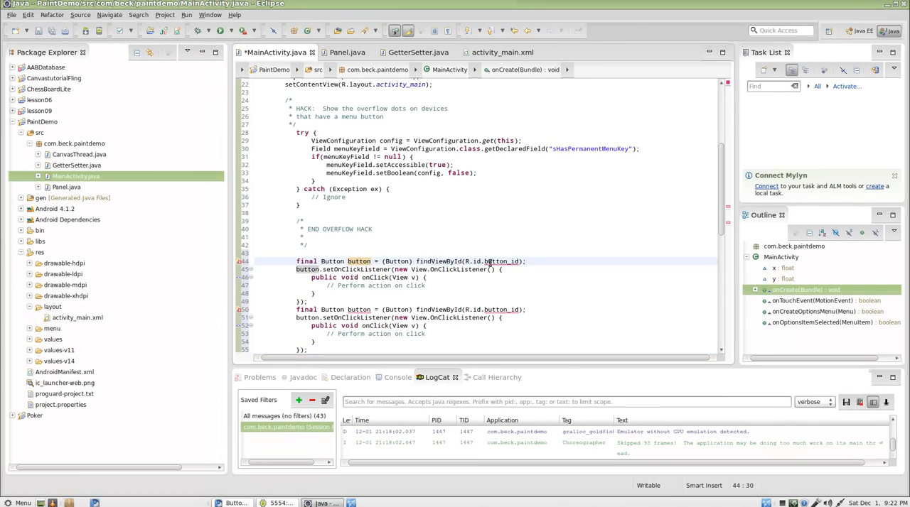
Wire the two pasted listeners to R.id.button1 and R.id.button2, checking ids against the layout
{"action": "left_click", "coordinate": [502, 51]}
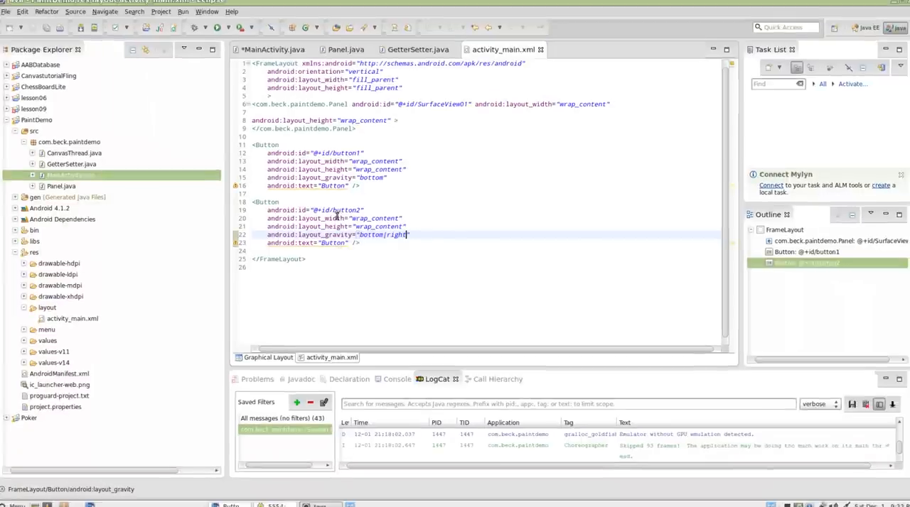
{"action": "left_click", "coordinate": [273, 52]}
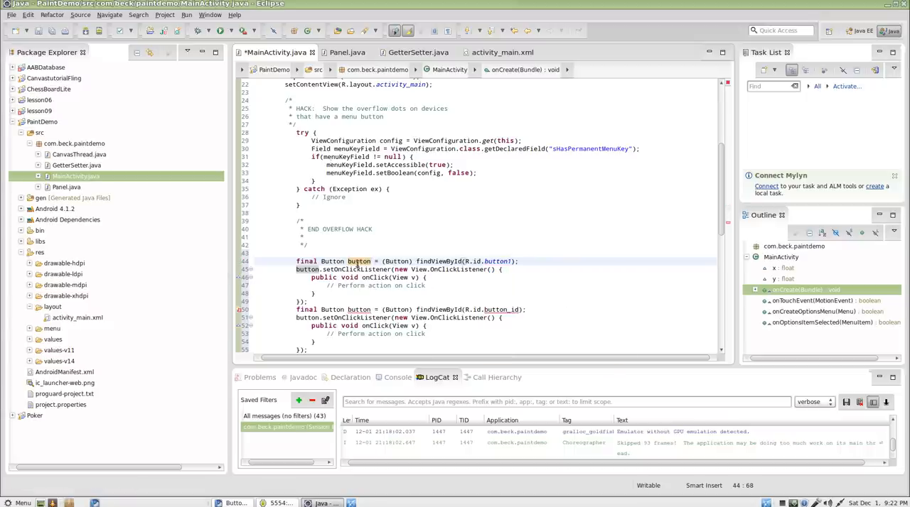
{"action": "left_click", "coordinate": [404, 260]}
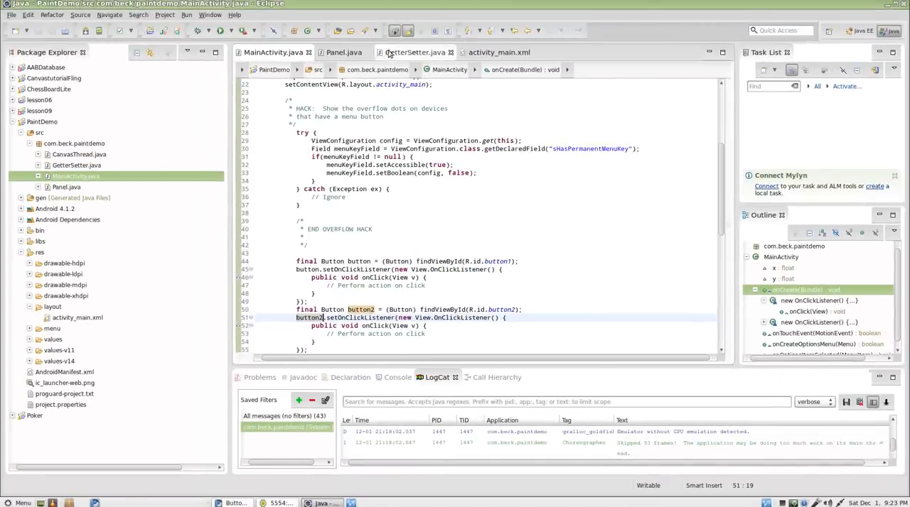
Look up the fixed circle radius value in Panel's drawing code, then return to GetterSetter
{"action": "left_click", "coordinate": [415, 52]}
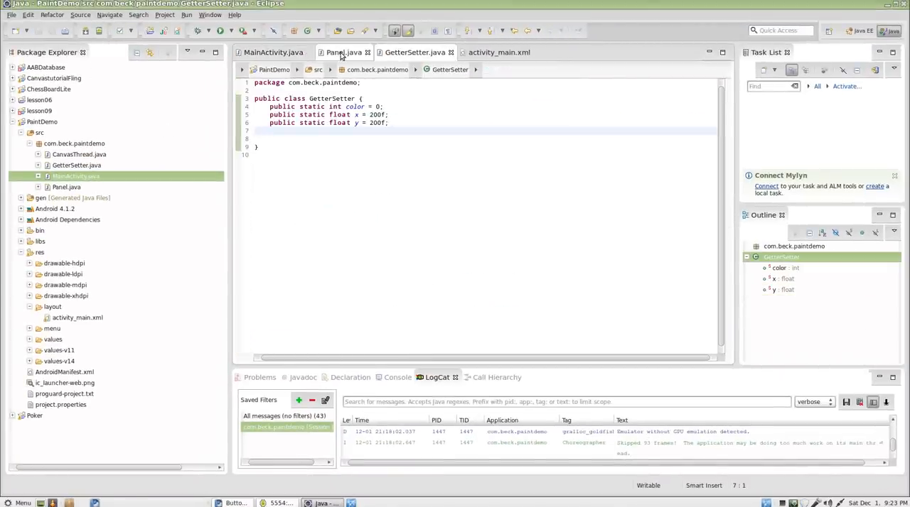
{"action": "left_click", "coordinate": [344, 51]}
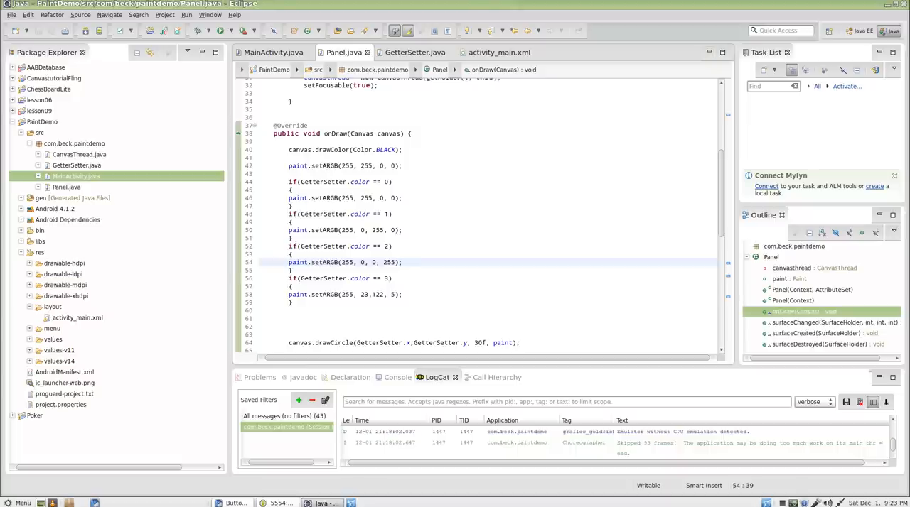
{"action": "left_click", "coordinate": [278, 503]}
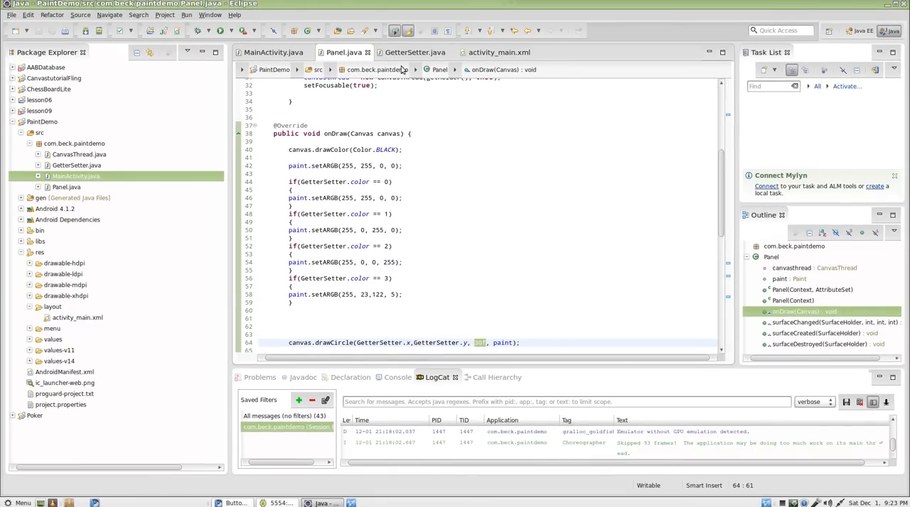
{"action": "left_click", "coordinate": [415, 51]}
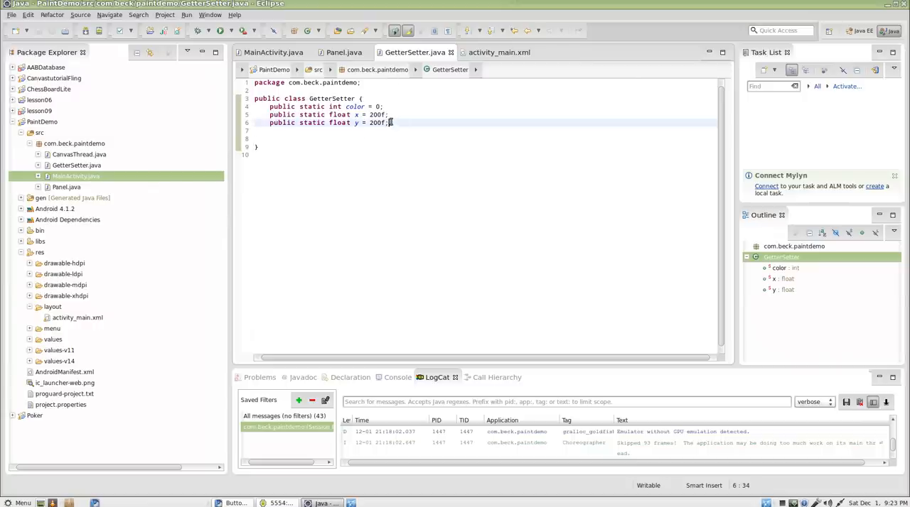
Declare 'public static float radius = 30f;' in GetterSetter
{"action": "type", "text": "publ"}
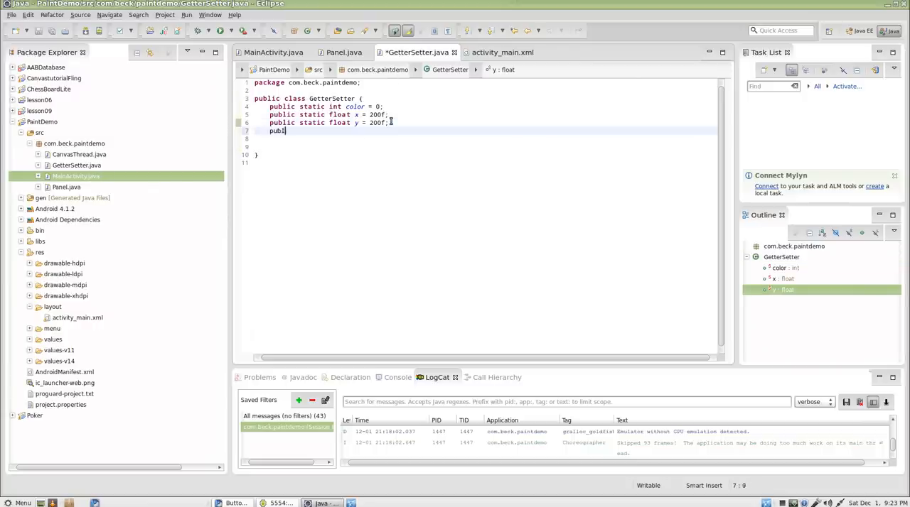
{"action": "type", "text": "ic static floa"}
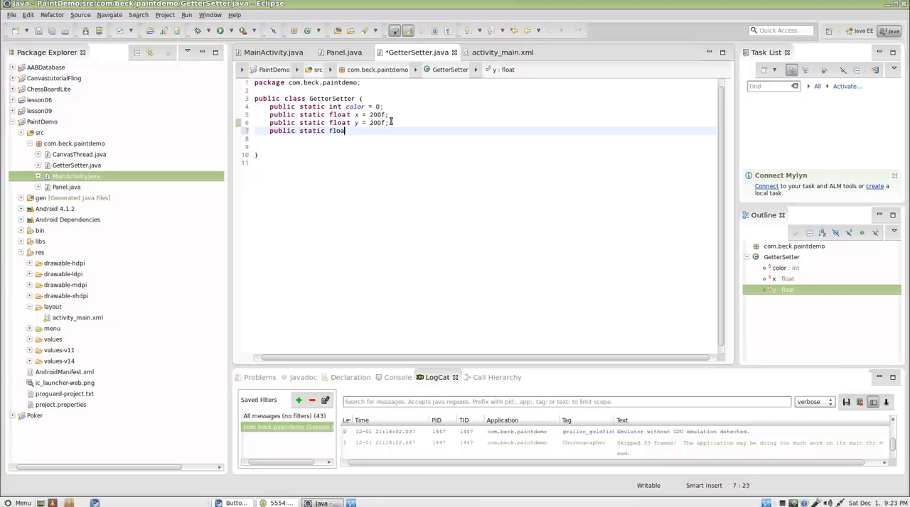
{"action": "type", "text": "radius"}
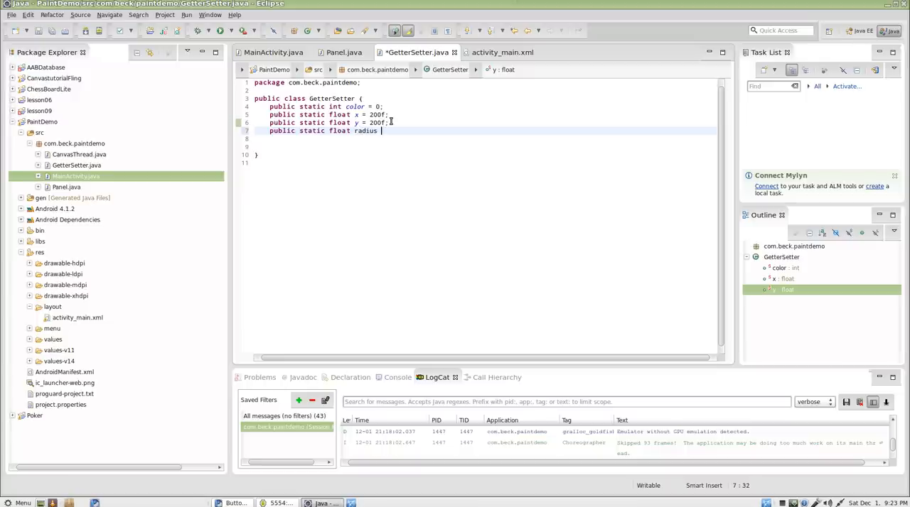
{"action": "type", "text": "= 30f"}
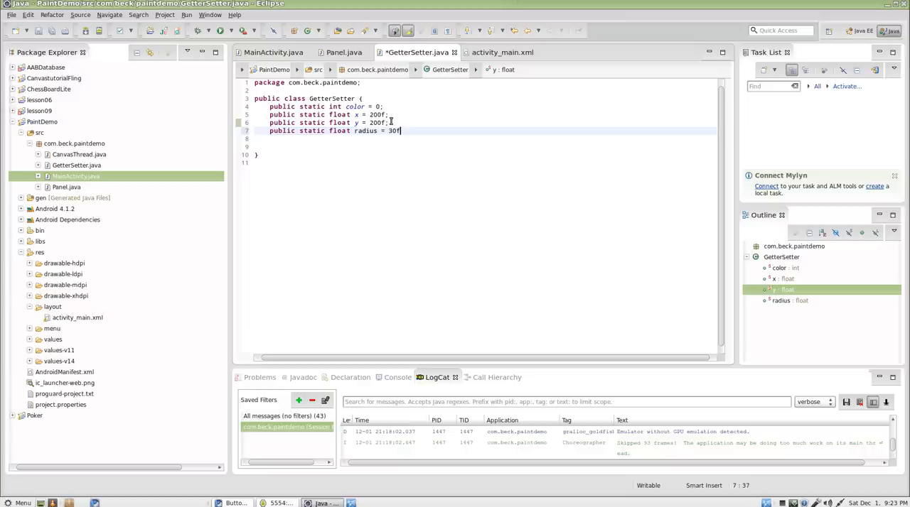
{"action": "type", "text": ";"}
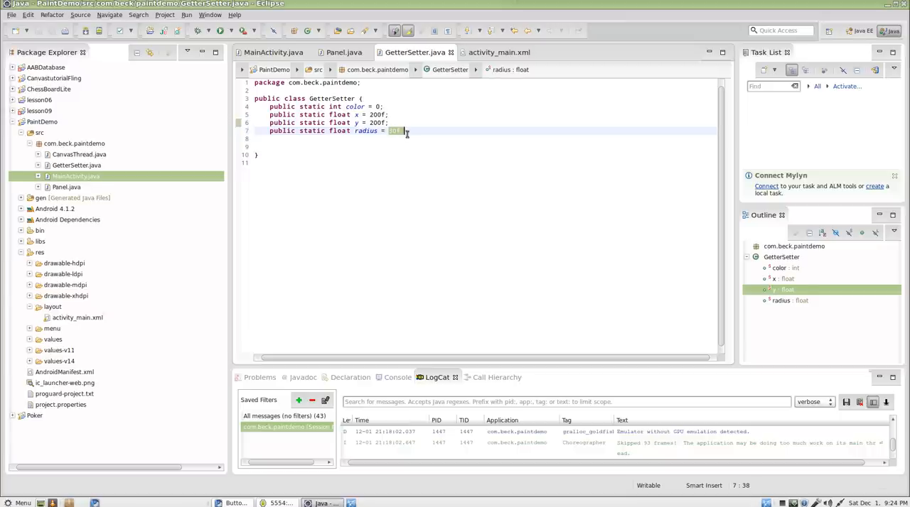
Replace 30f in Panel's drawCircle call with GetterSetter.radius
{"action": "left_click", "coordinate": [344, 51]}
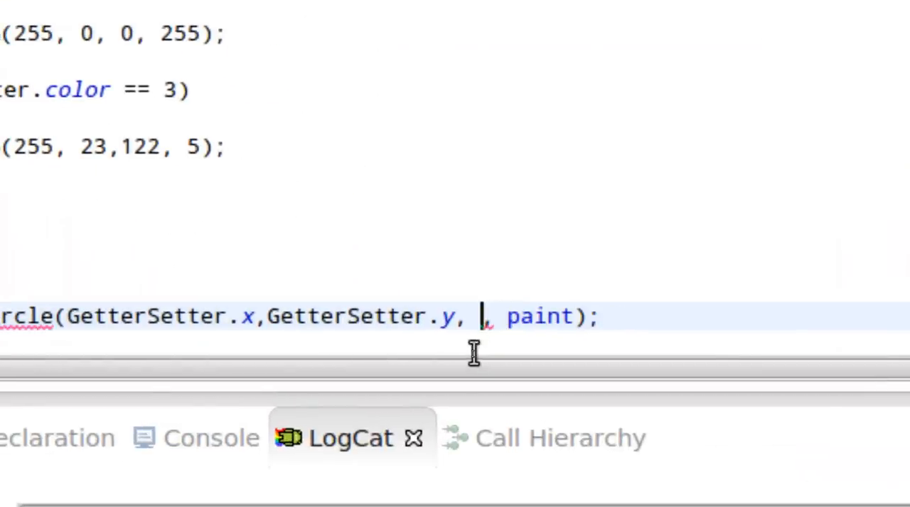
{"action": "type", "text": "GetterSE"}
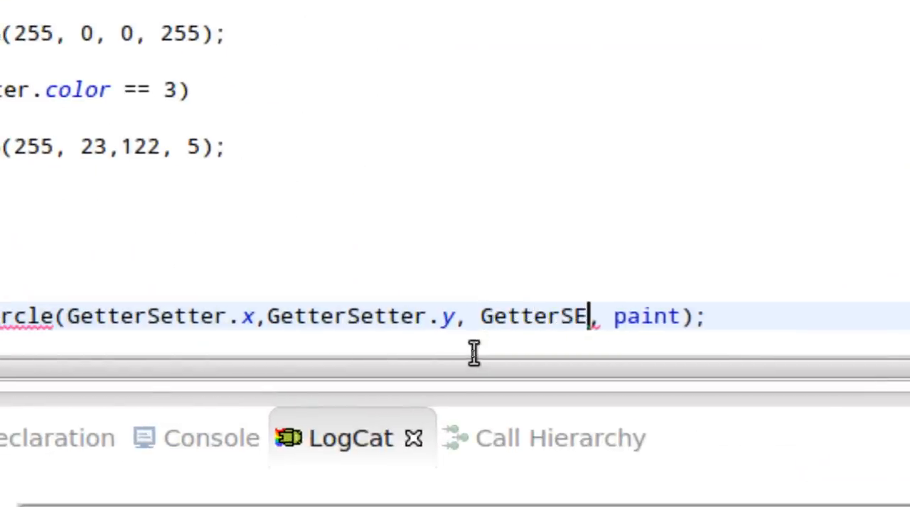
{"action": "type", "text": "tter"}
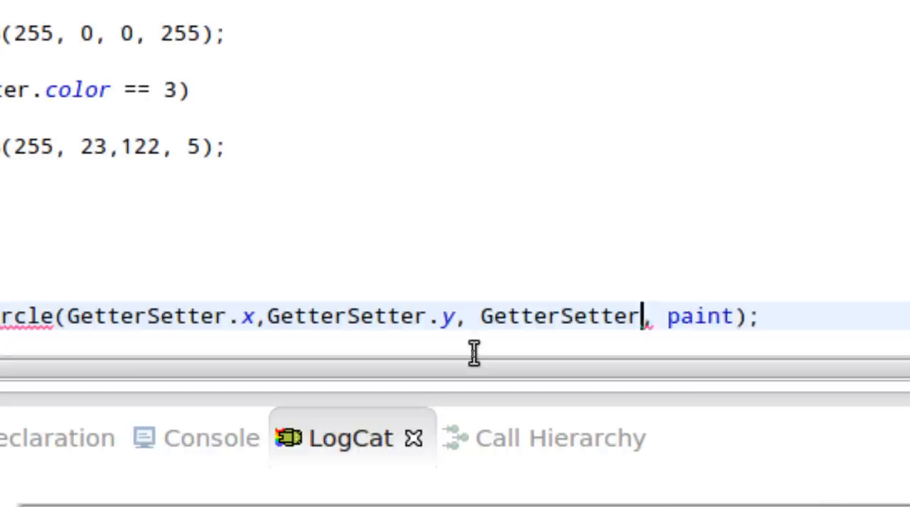
{"action": "type", "text": "radius"}
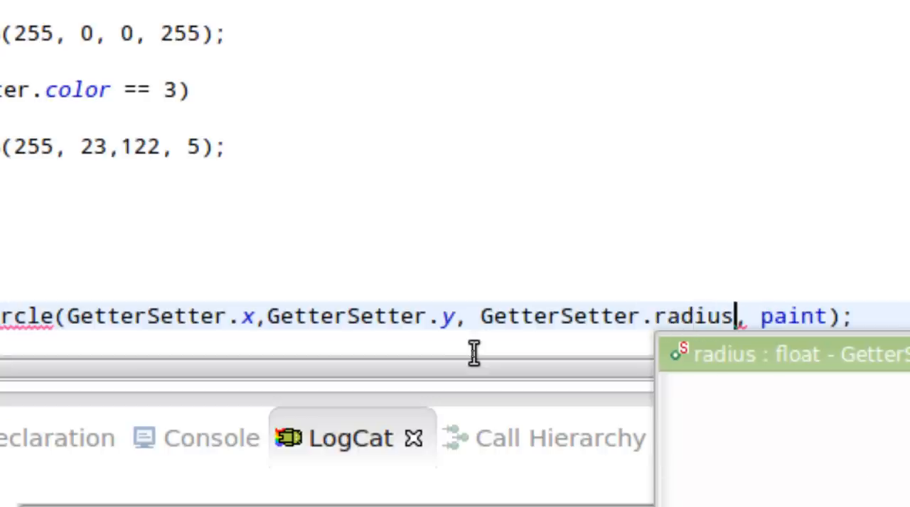
{"action": "scroll", "scroll_direction": "down", "scroll_amount": 3}
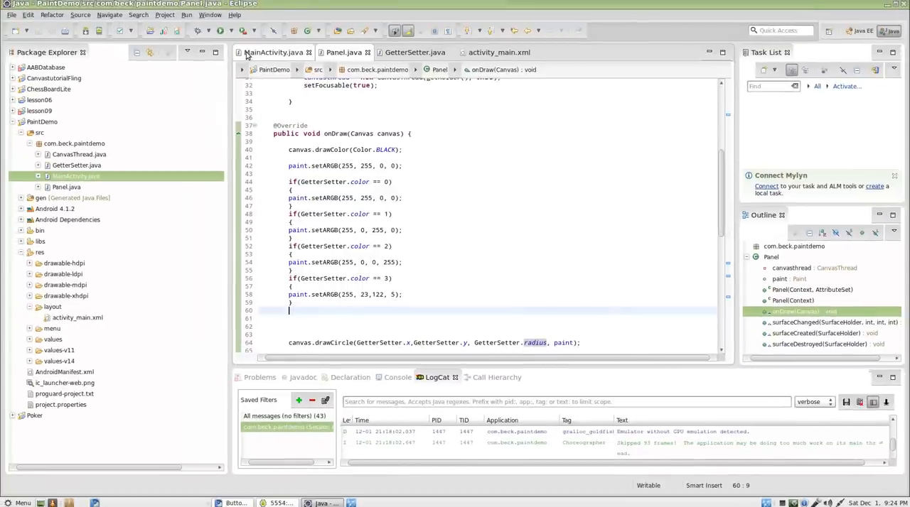
Write 'GetterSetter.radius = GetterSetter.radius + 10f;' in the button handlers and run the app
{"action": "left_click", "coordinate": [273, 51]}
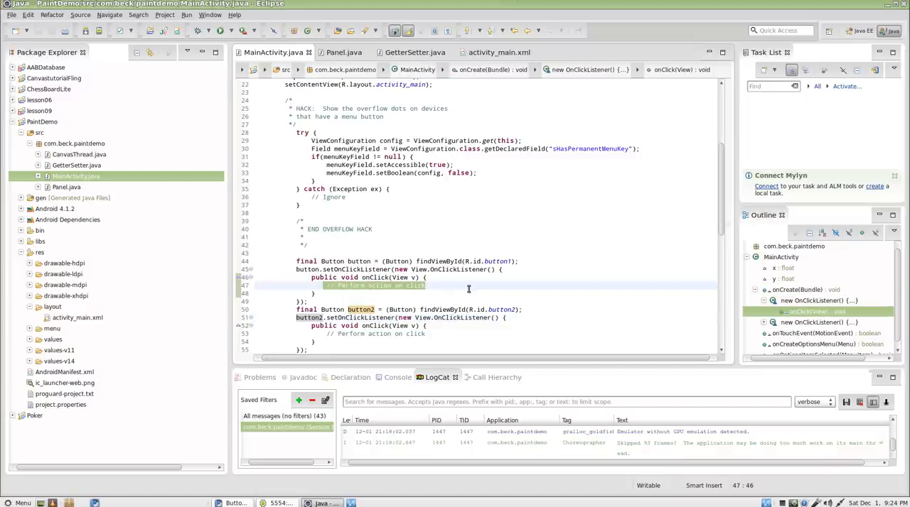
{"action": "key", "text": "Delete"}
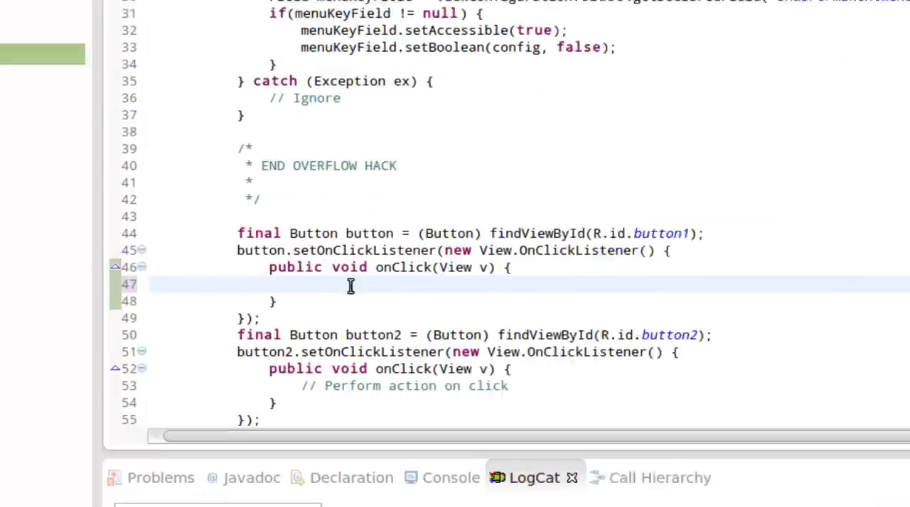
{"action": "type", "text": "Gett"}
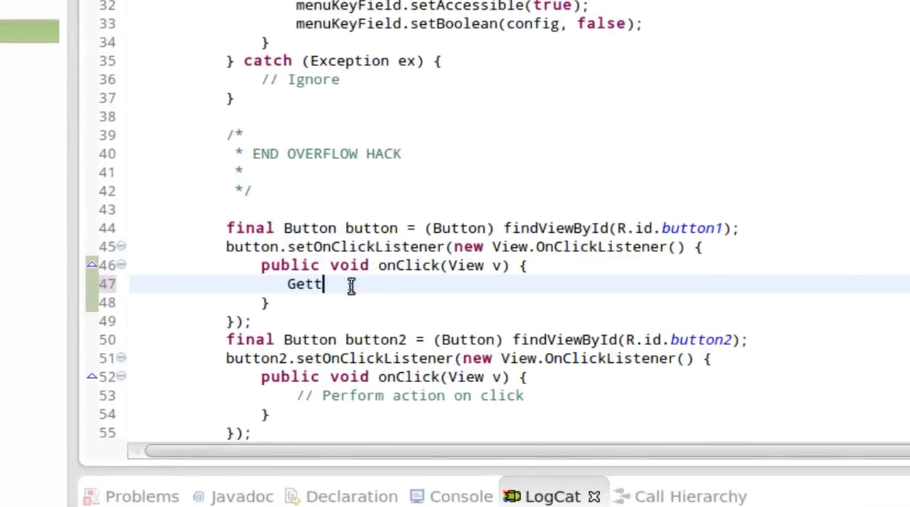
{"action": "type", "text": "erSetter."}
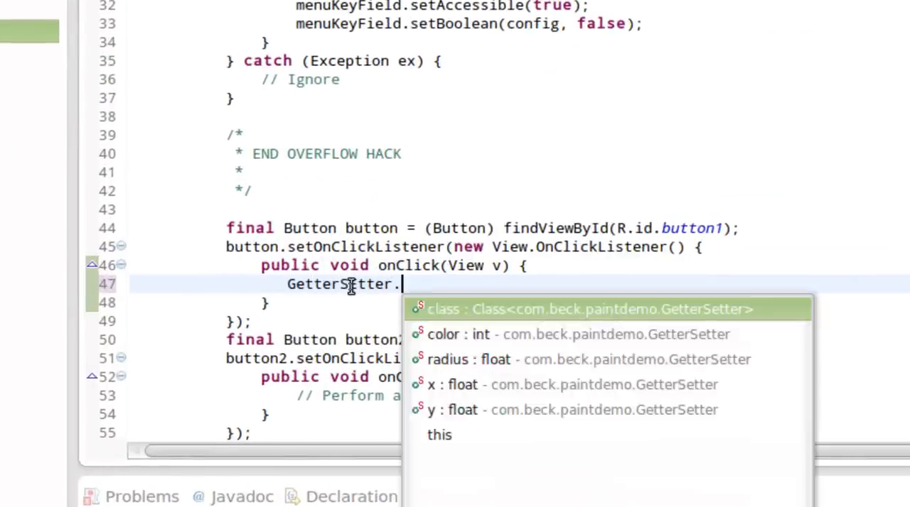
{"action": "type", "text": "radius ="}
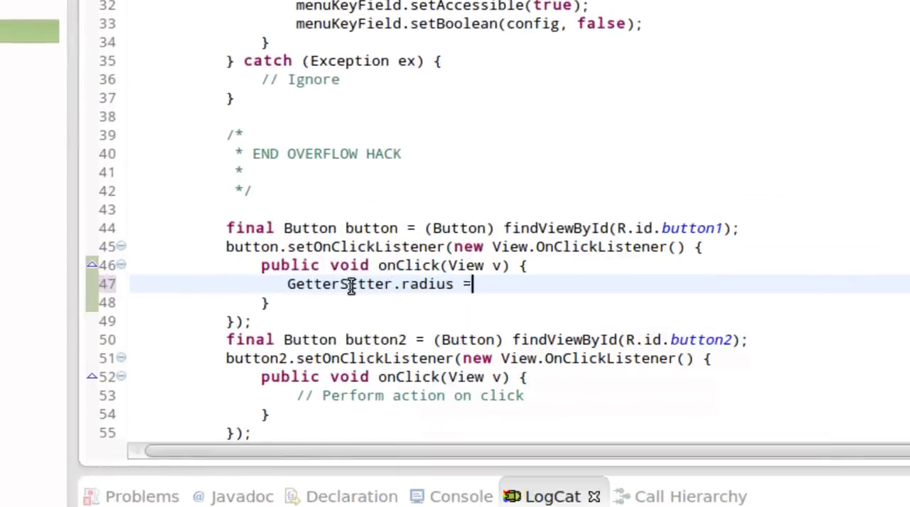
{"action": "type", "text": "GetterSe"}
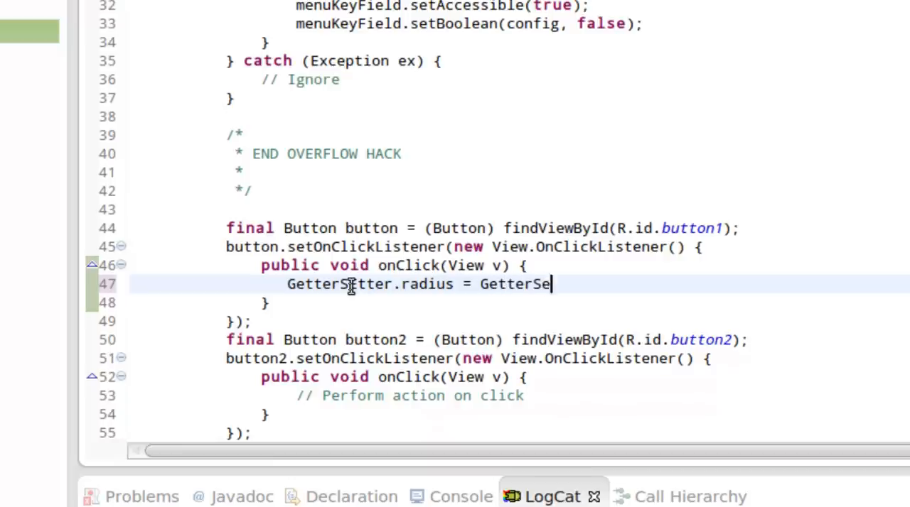
{"action": "type", "text": "tter.radius"}
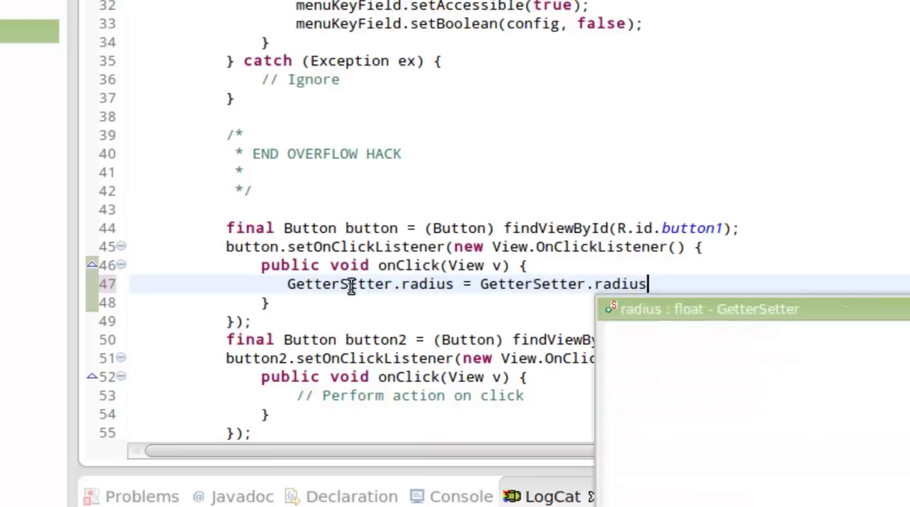
{"action": "type", "text": "+ 10f;"}
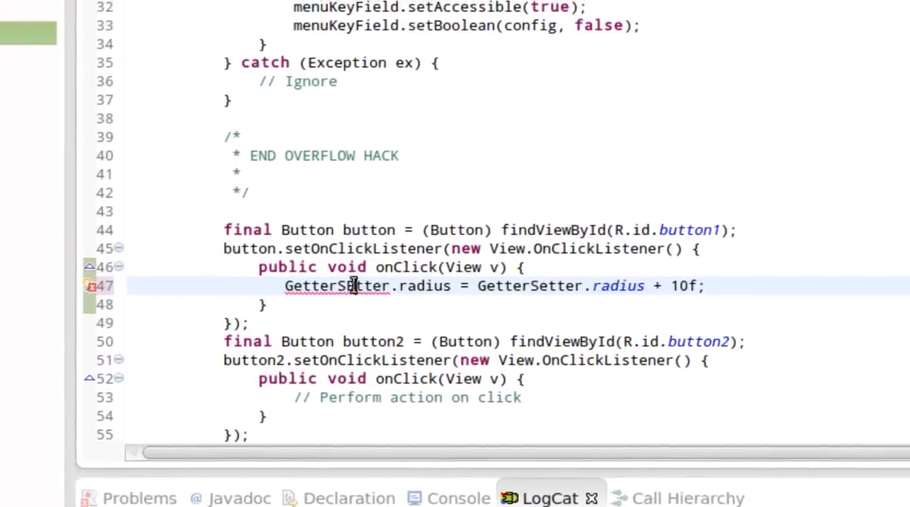
{"action": "scroll", "scroll_direction": "down", "scroll_amount": 3}
{"action": "type", "text": "GetterSetter.radius = GetterSetter.radius - 10f;"}
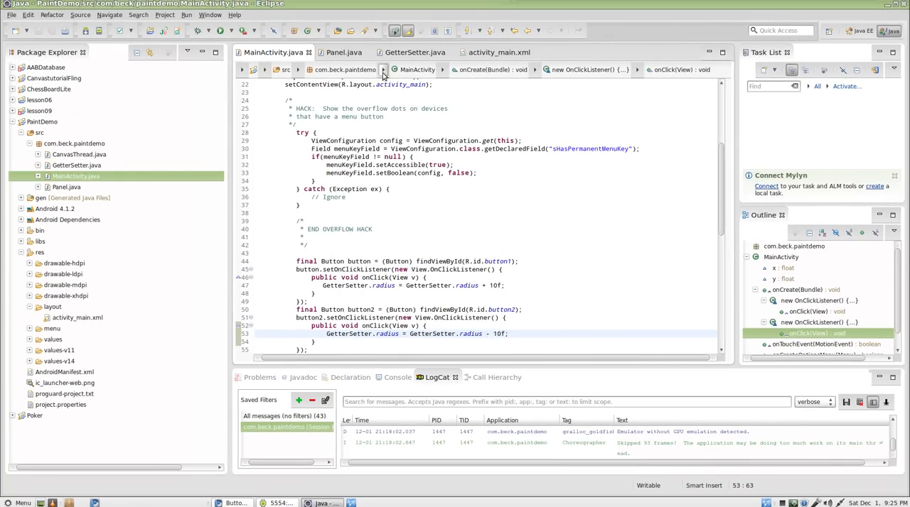
{"action": "left_click", "coordinate": [344, 51]}
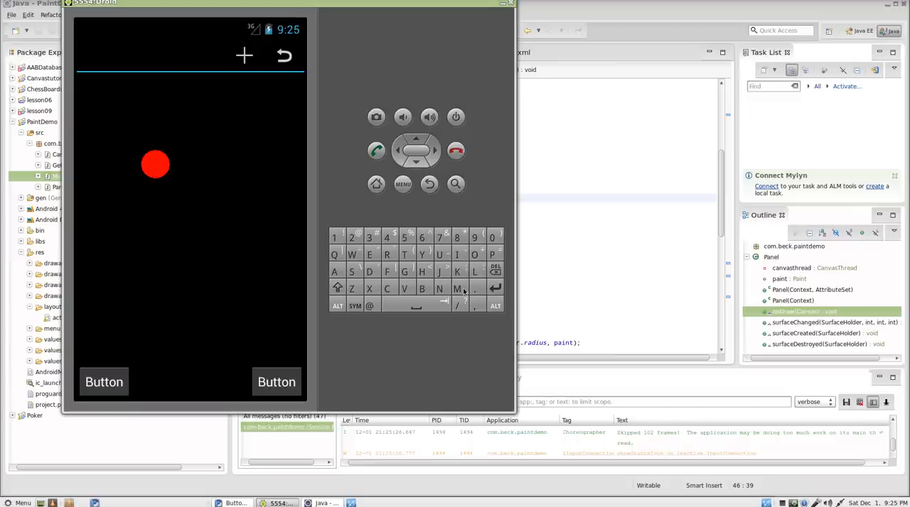
{"action": "mouse_move", "coordinate": [378, 228]}
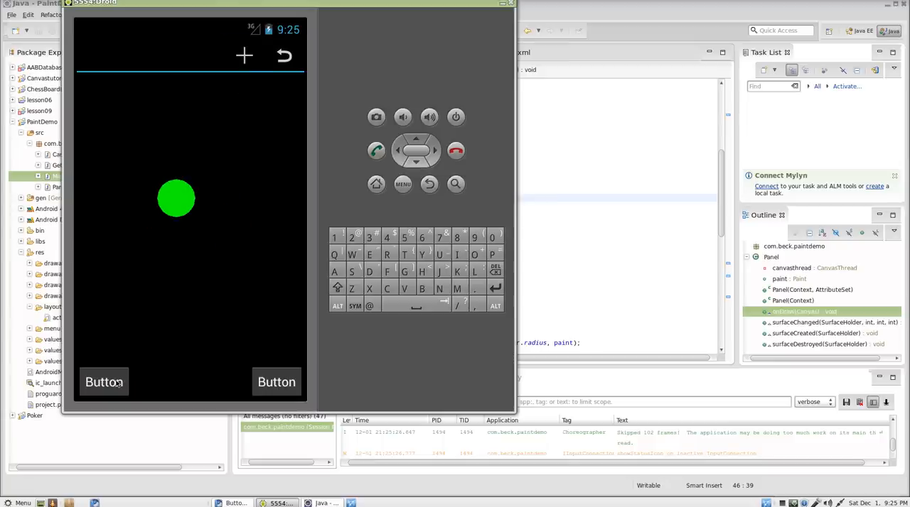
Grow the circle with the left button and drag it toward the upper middle and back left
{"action": "left_click", "coordinate": [105, 382]}
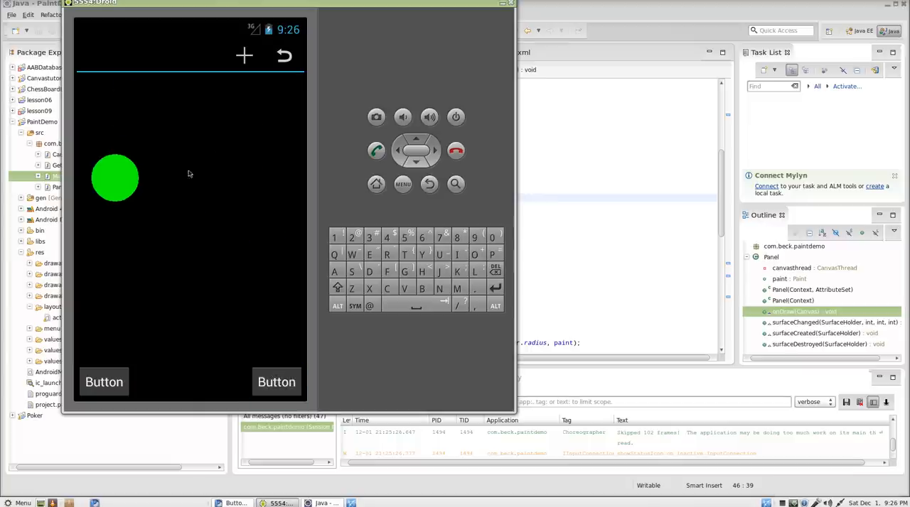
{"action": "left_click", "coordinate": [145, 129]}
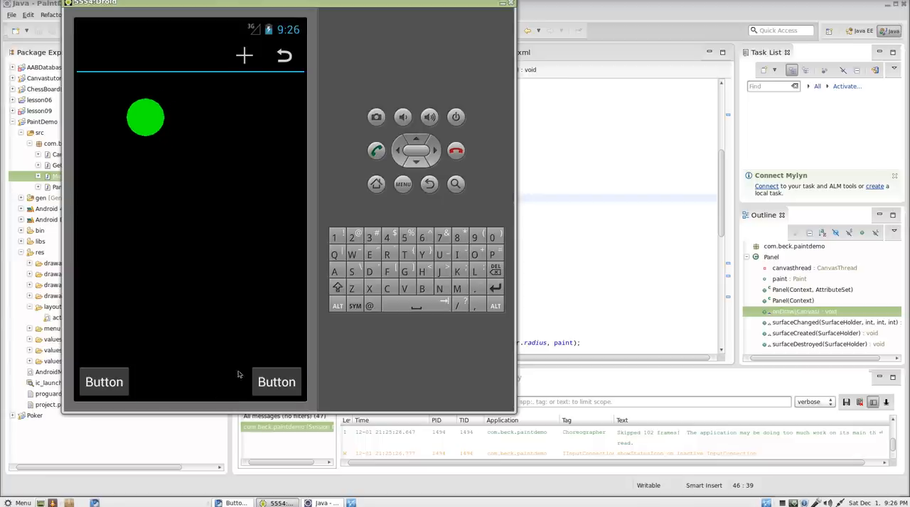
{"action": "mouse_move", "coordinate": [273, 199]}
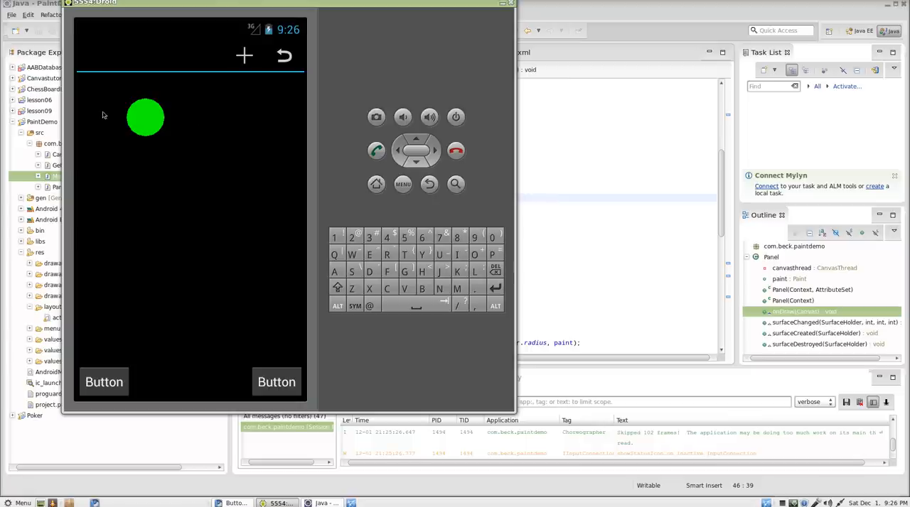
{"action": "left_click_drag", "start_coordinate": [145, 117], "coordinate": [210, 119]}
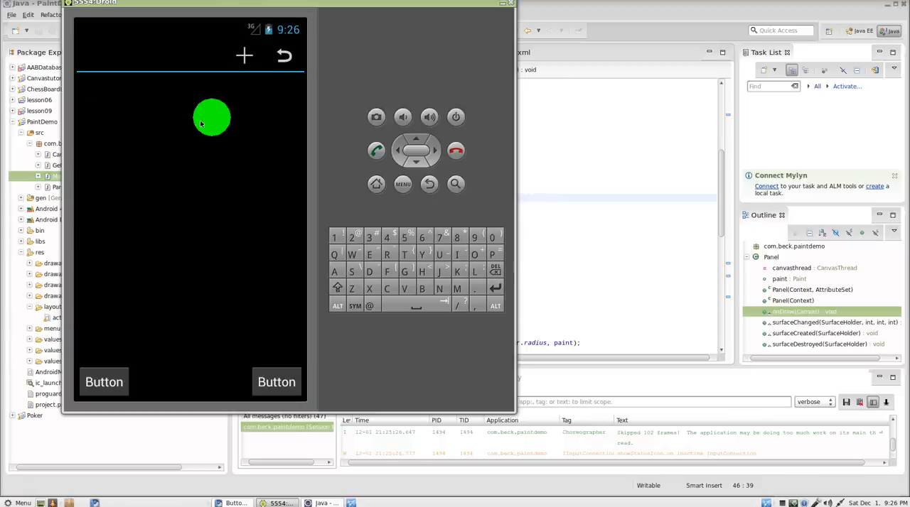
{"action": "left_click_drag", "start_coordinate": [210, 117], "coordinate": [130, 126]}
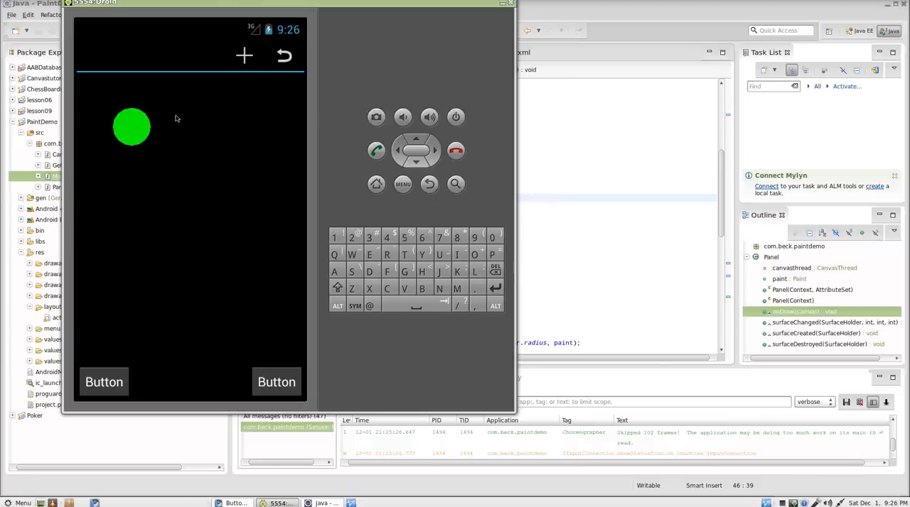
{"action": "mouse_move", "coordinate": [144, 162]}
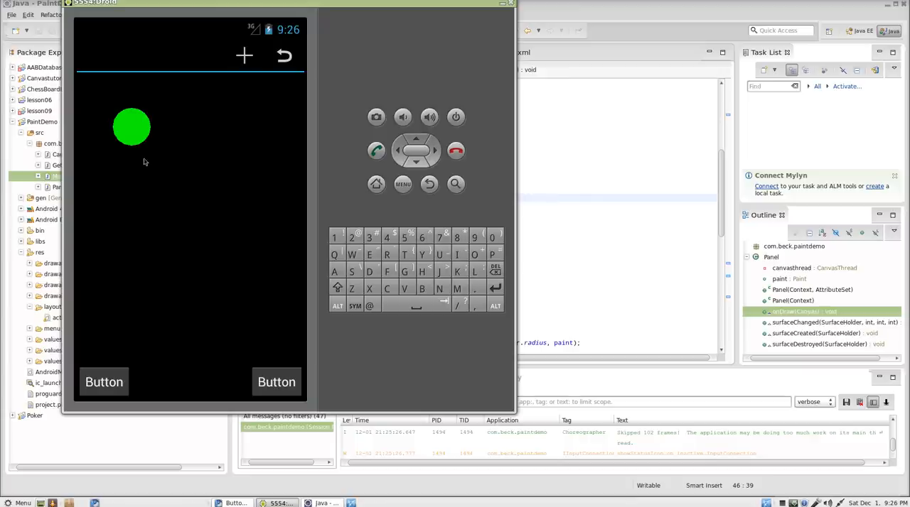
{"action": "mouse_move", "coordinate": [179, 114]}
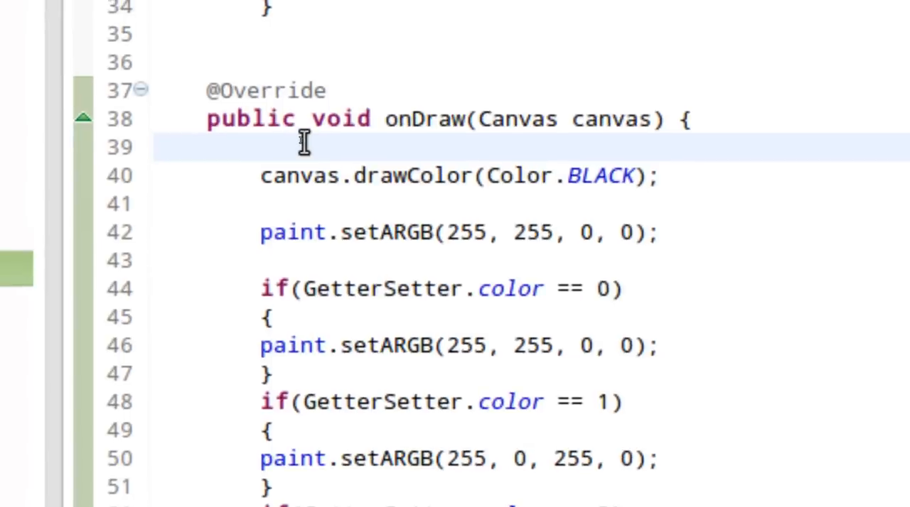
Add GetterSetter.y = GetterSetter.y + .5f; at the start of onDraw in Panel.java
{"action": "type", "text": "Ge"}
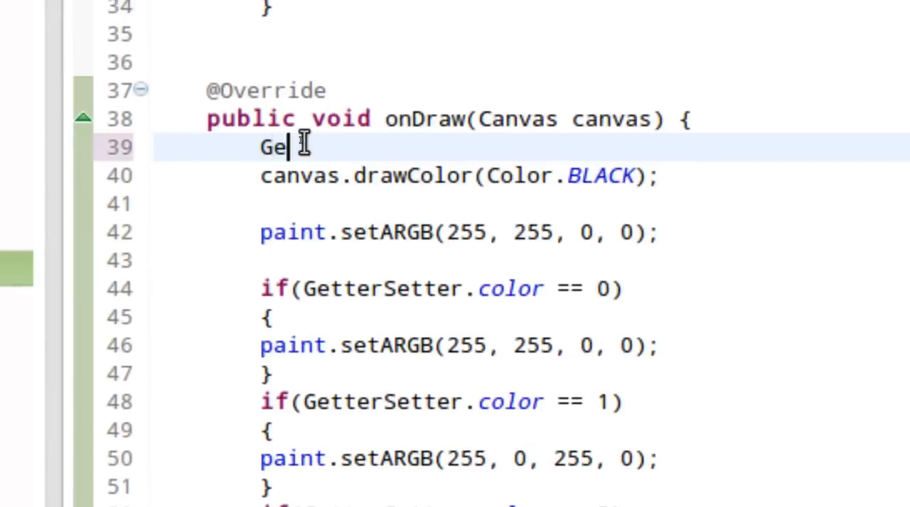
{"action": "type", "text": "tterSetter.y = G"}
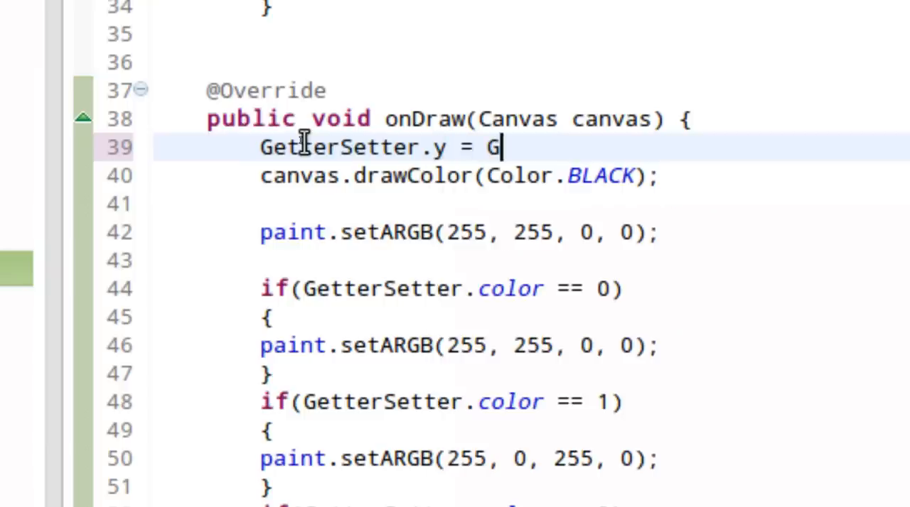
{"action": "type", "text": "etterSetter."}
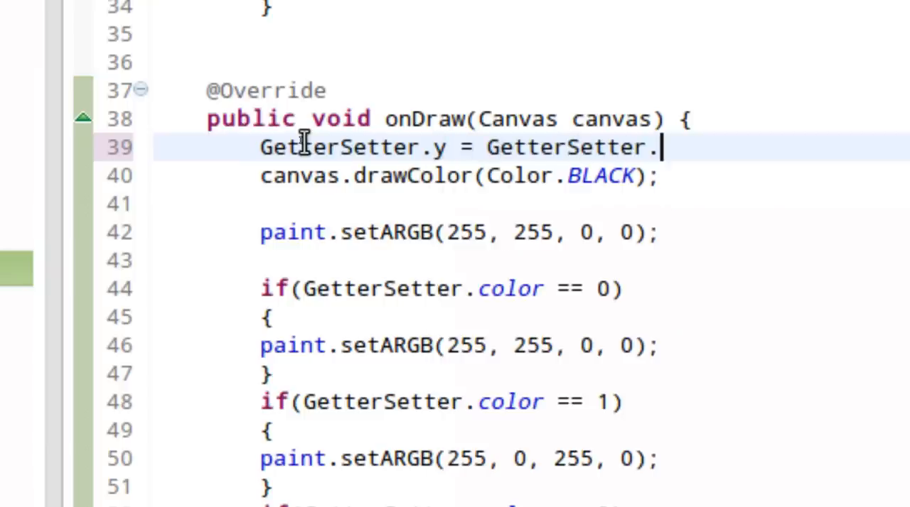
{"action": "type", "text": "y +"}
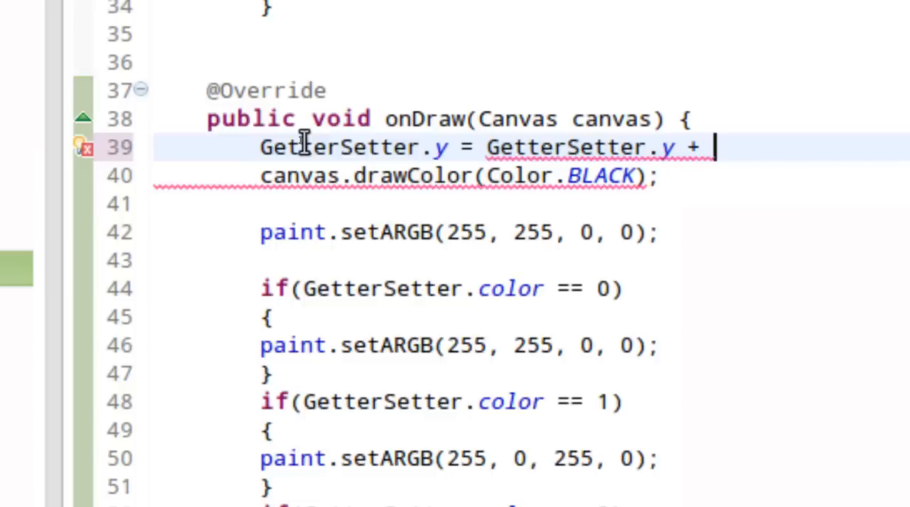
{"action": "type", "text": ".5f"}
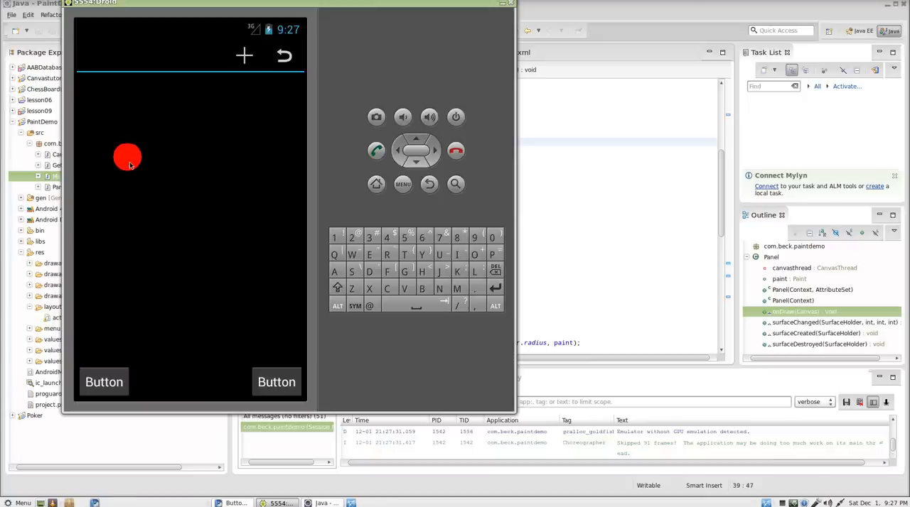
Drag the falling red circle back up near the top of the emulator screen
{"action": "left_click_drag", "start_coordinate": [128, 157], "coordinate": [128, 173]}
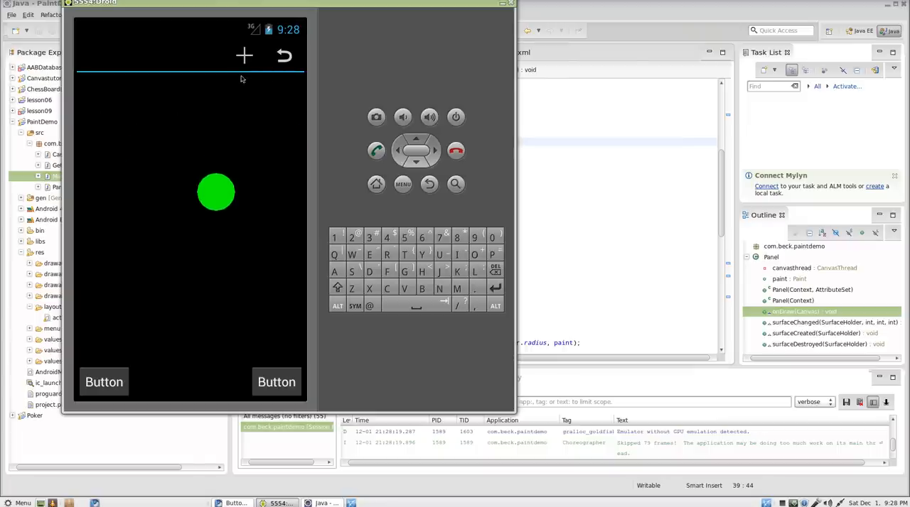
{"action": "left_click_drag", "start_coordinate": [217, 192], "coordinate": [178, 158]}
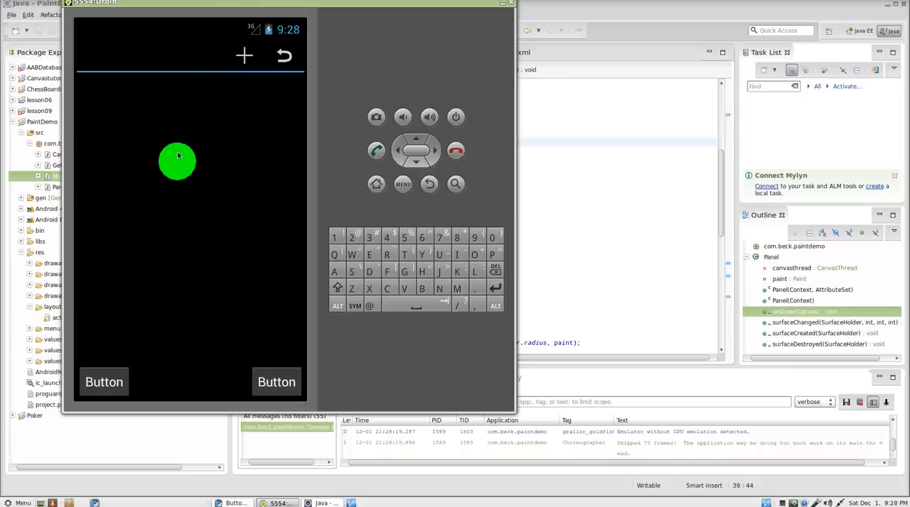
{"action": "left_click_drag", "start_coordinate": [178, 157], "coordinate": [135, 159]}
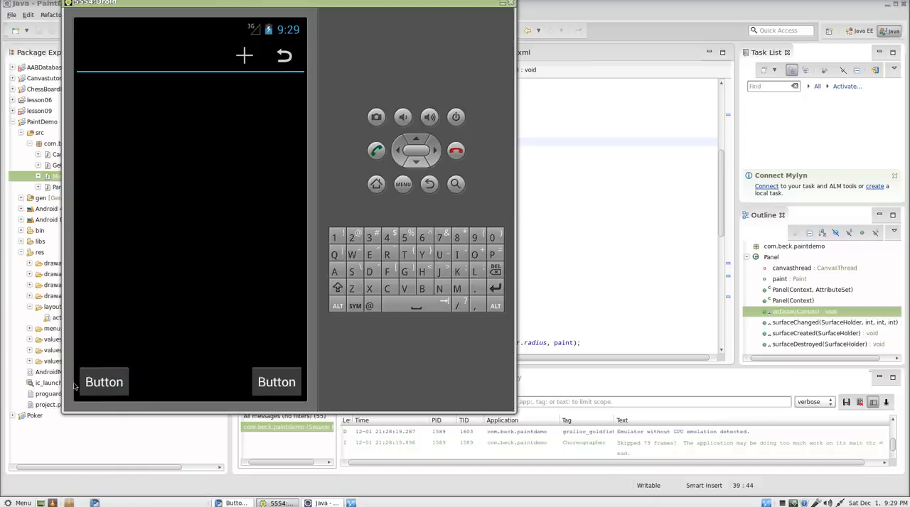
{"action": "mouse_move", "coordinate": [264, 340]}
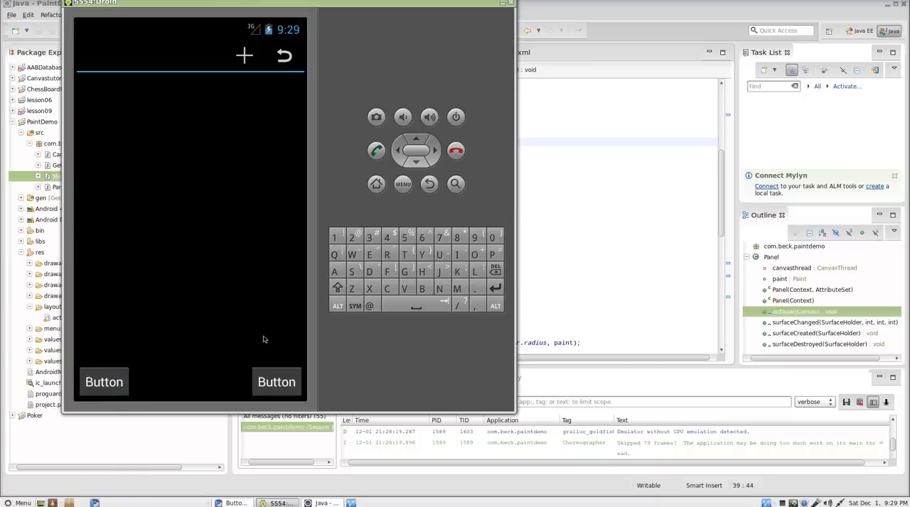
Touch the fallen circle back into view and place it near the upper right
{"action": "left_click", "coordinate": [264, 354]}
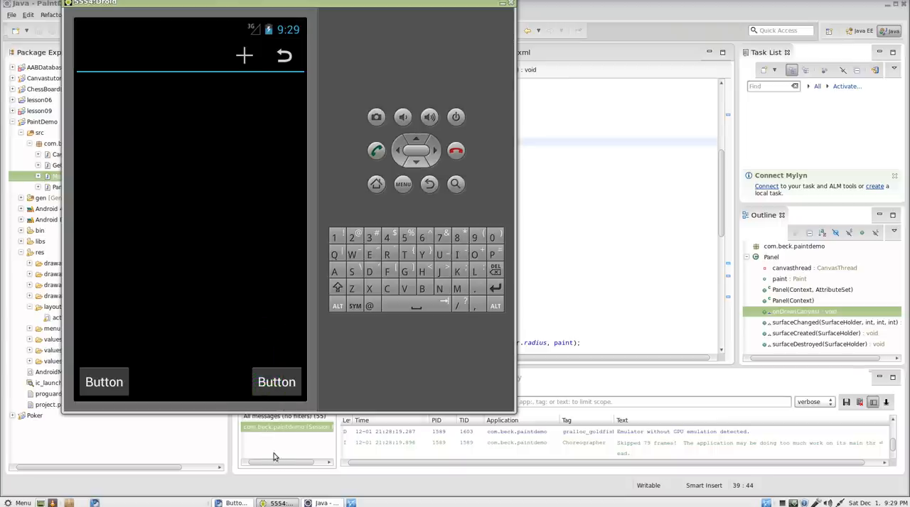
{"action": "mouse_move", "coordinate": [180, 114]}
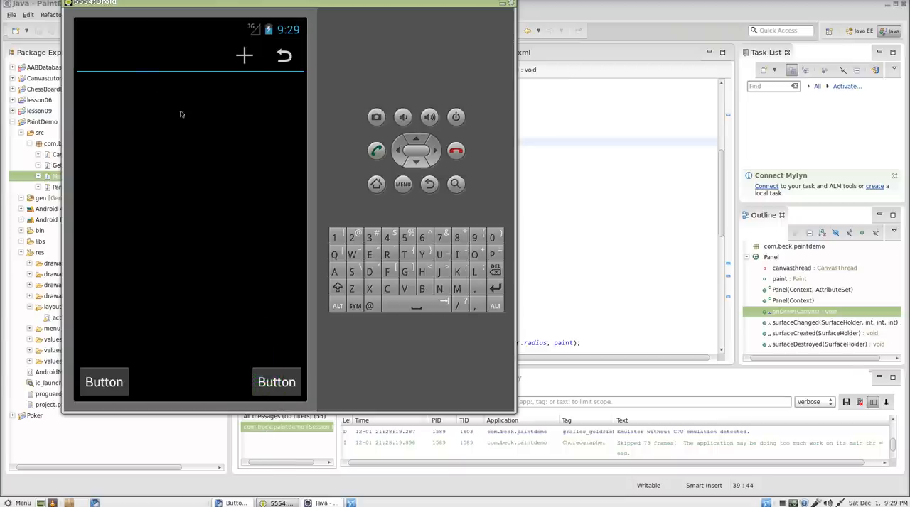
{"action": "left_click", "coordinate": [202, 153]}
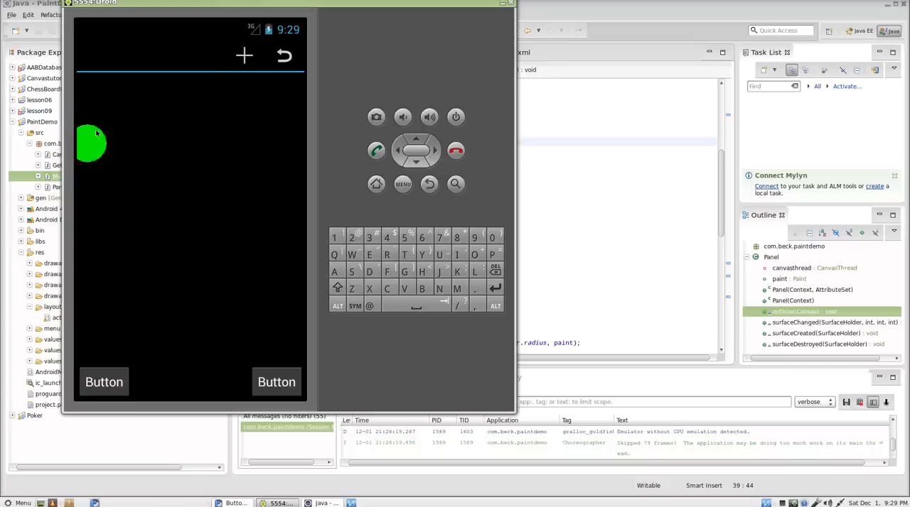
{"action": "left_click", "coordinate": [283, 106]}
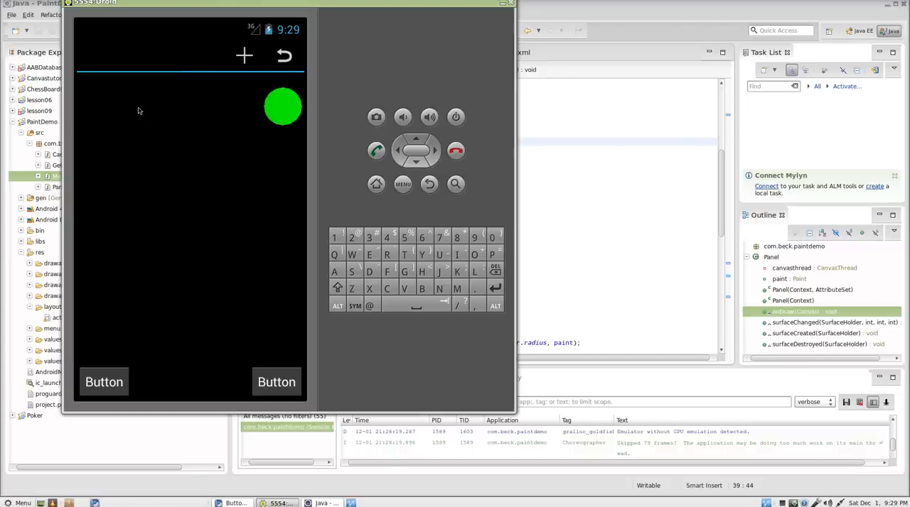
{"action": "left_click_drag", "start_coordinate": [283, 106], "coordinate": [264, 130]}
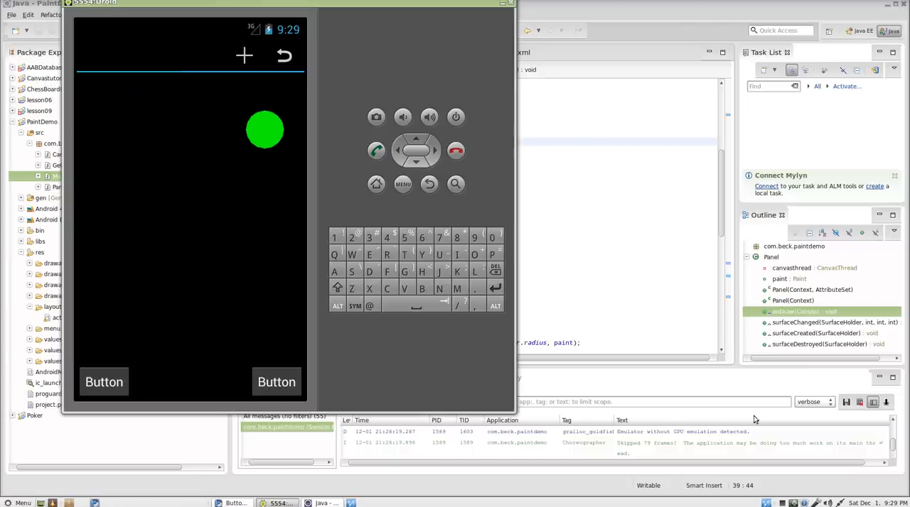